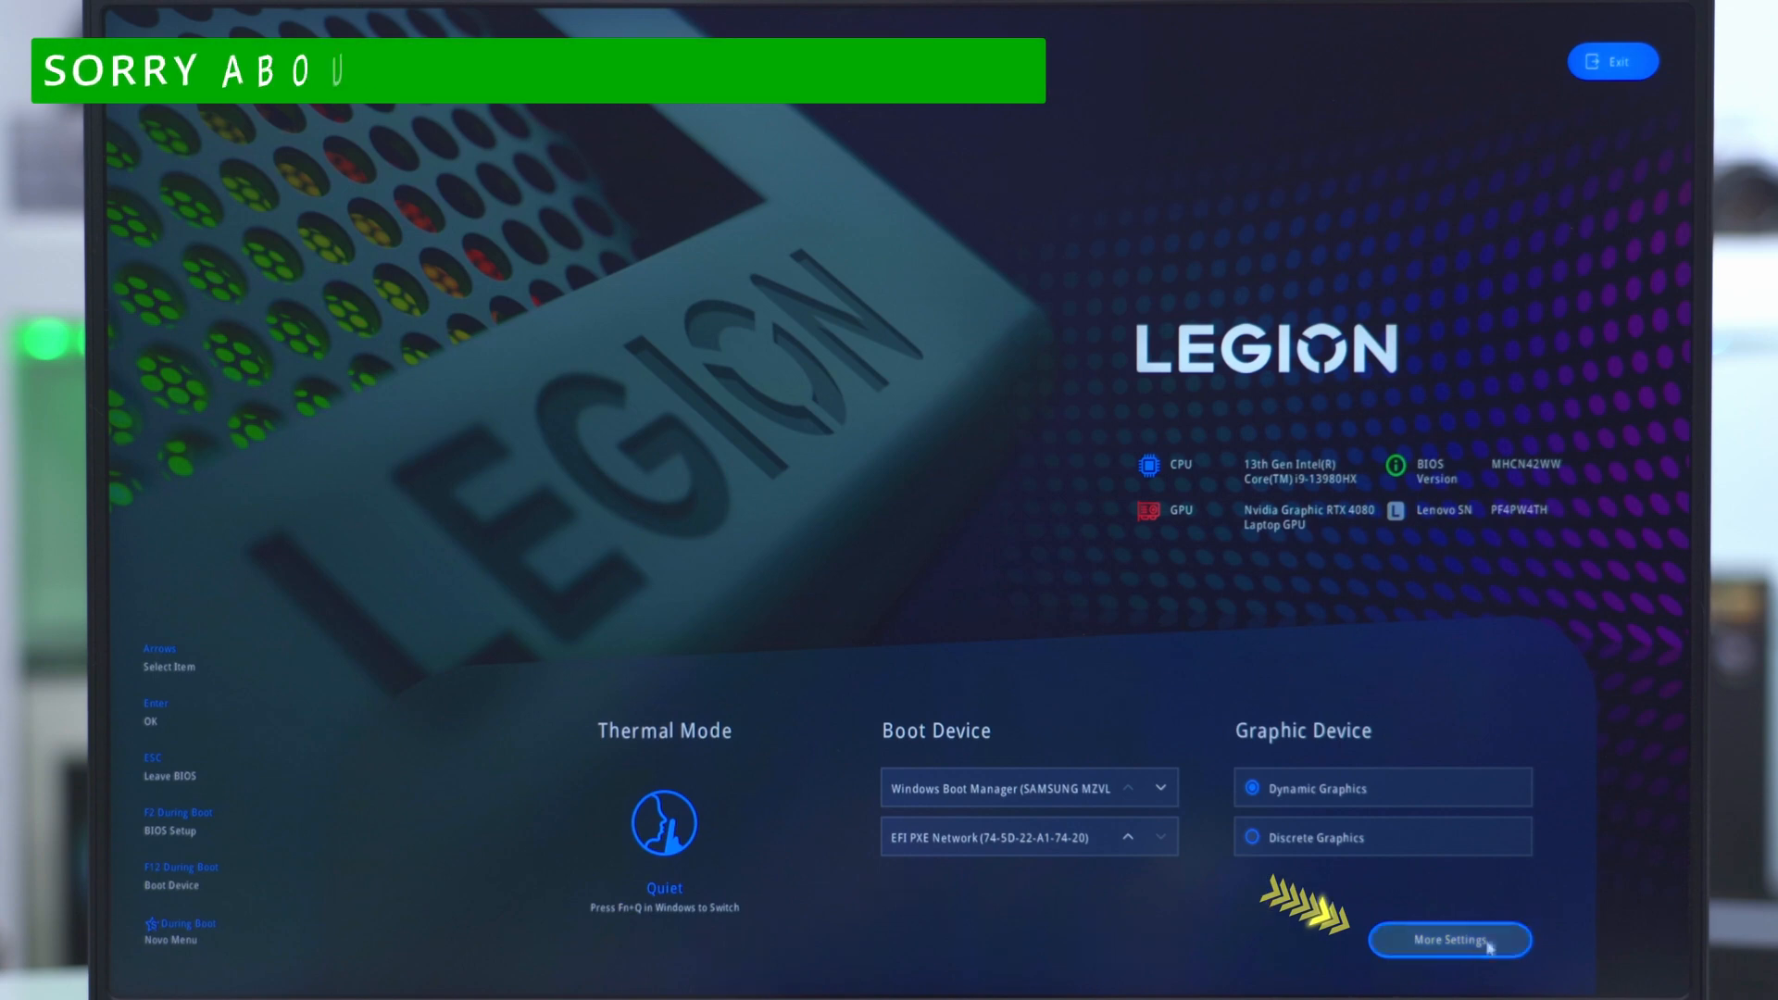
- Enter the full BIOS setup via More Settings to view the Information page listing NVME SSD 2
{"action": "left_click", "coordinate": [1448, 941]}
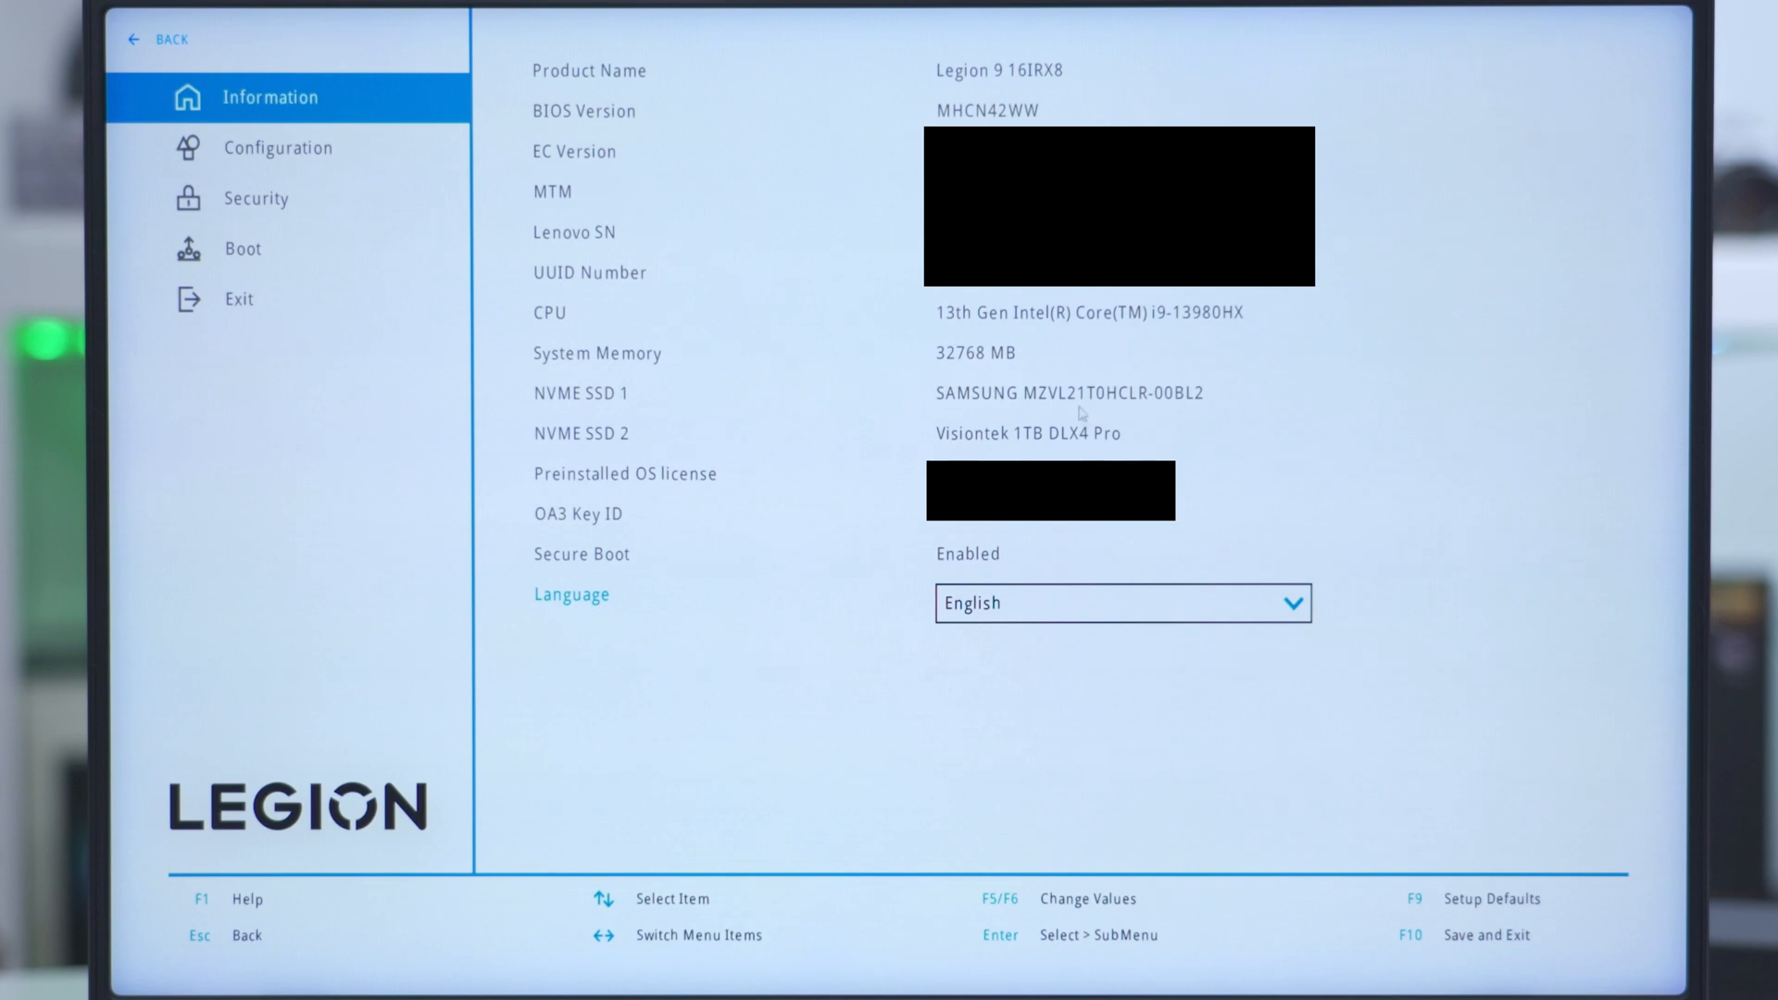
{"action": "mouse_move", "coordinate": [1136, 398]}
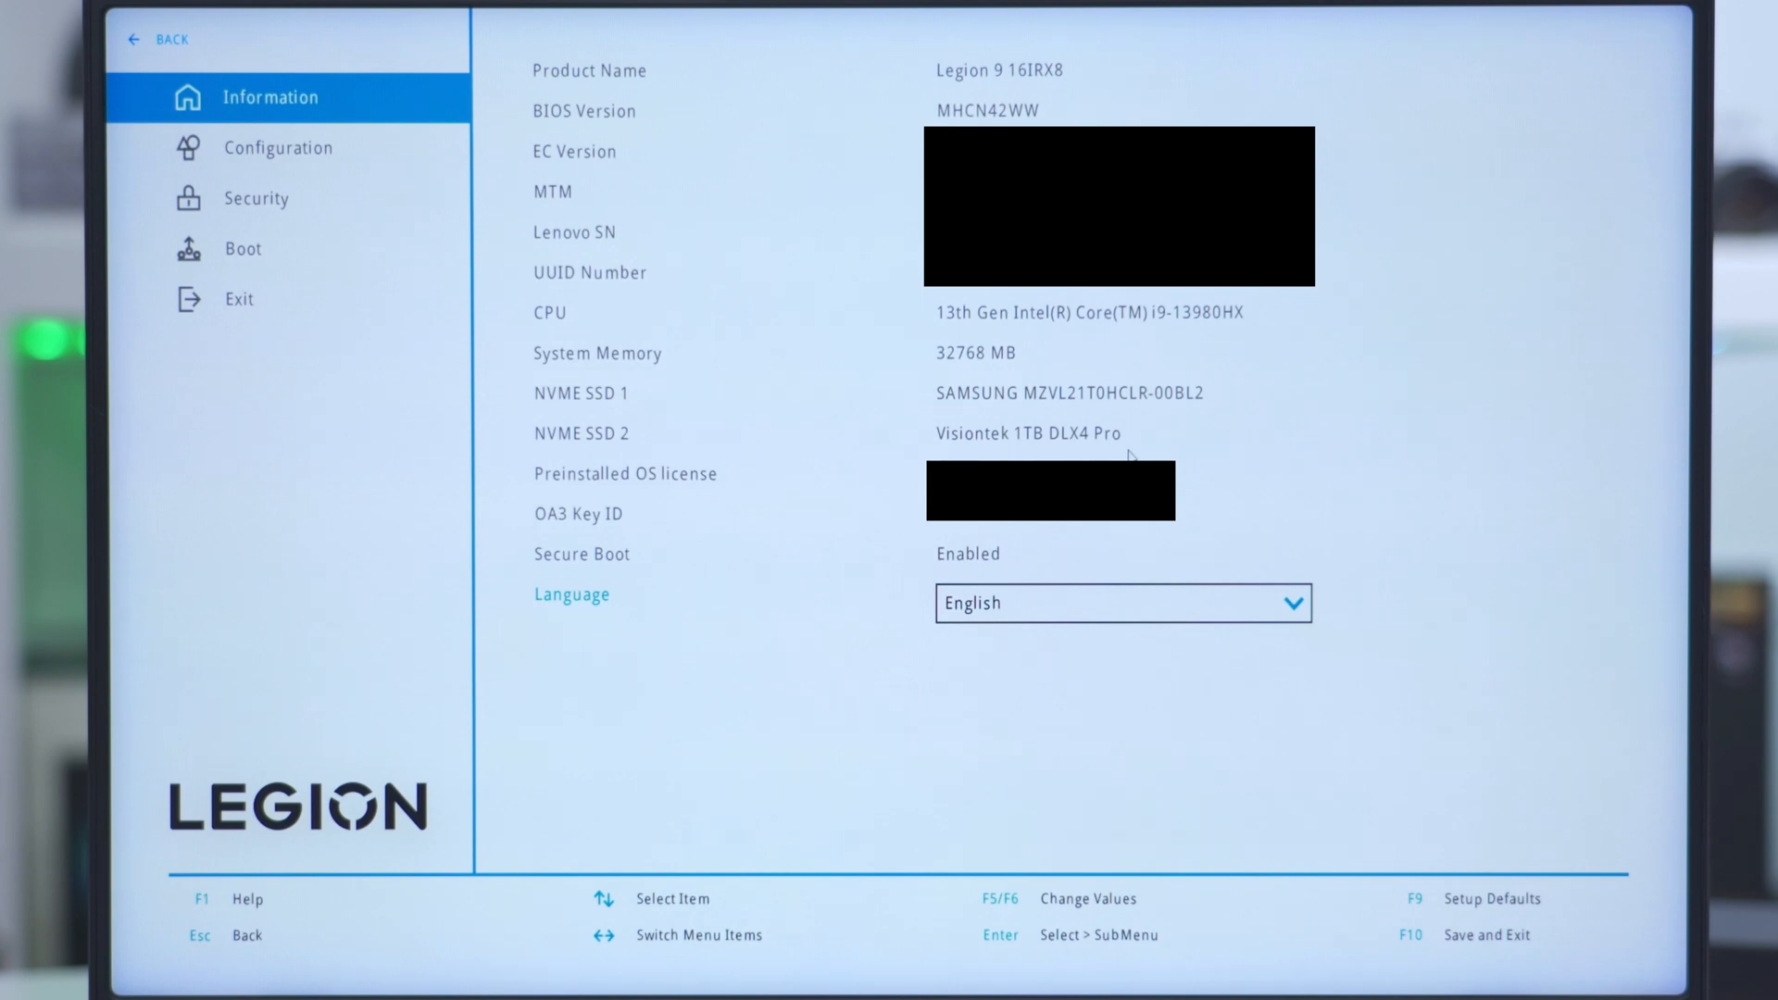
{"action": "mouse_move", "coordinate": [259, 353]}
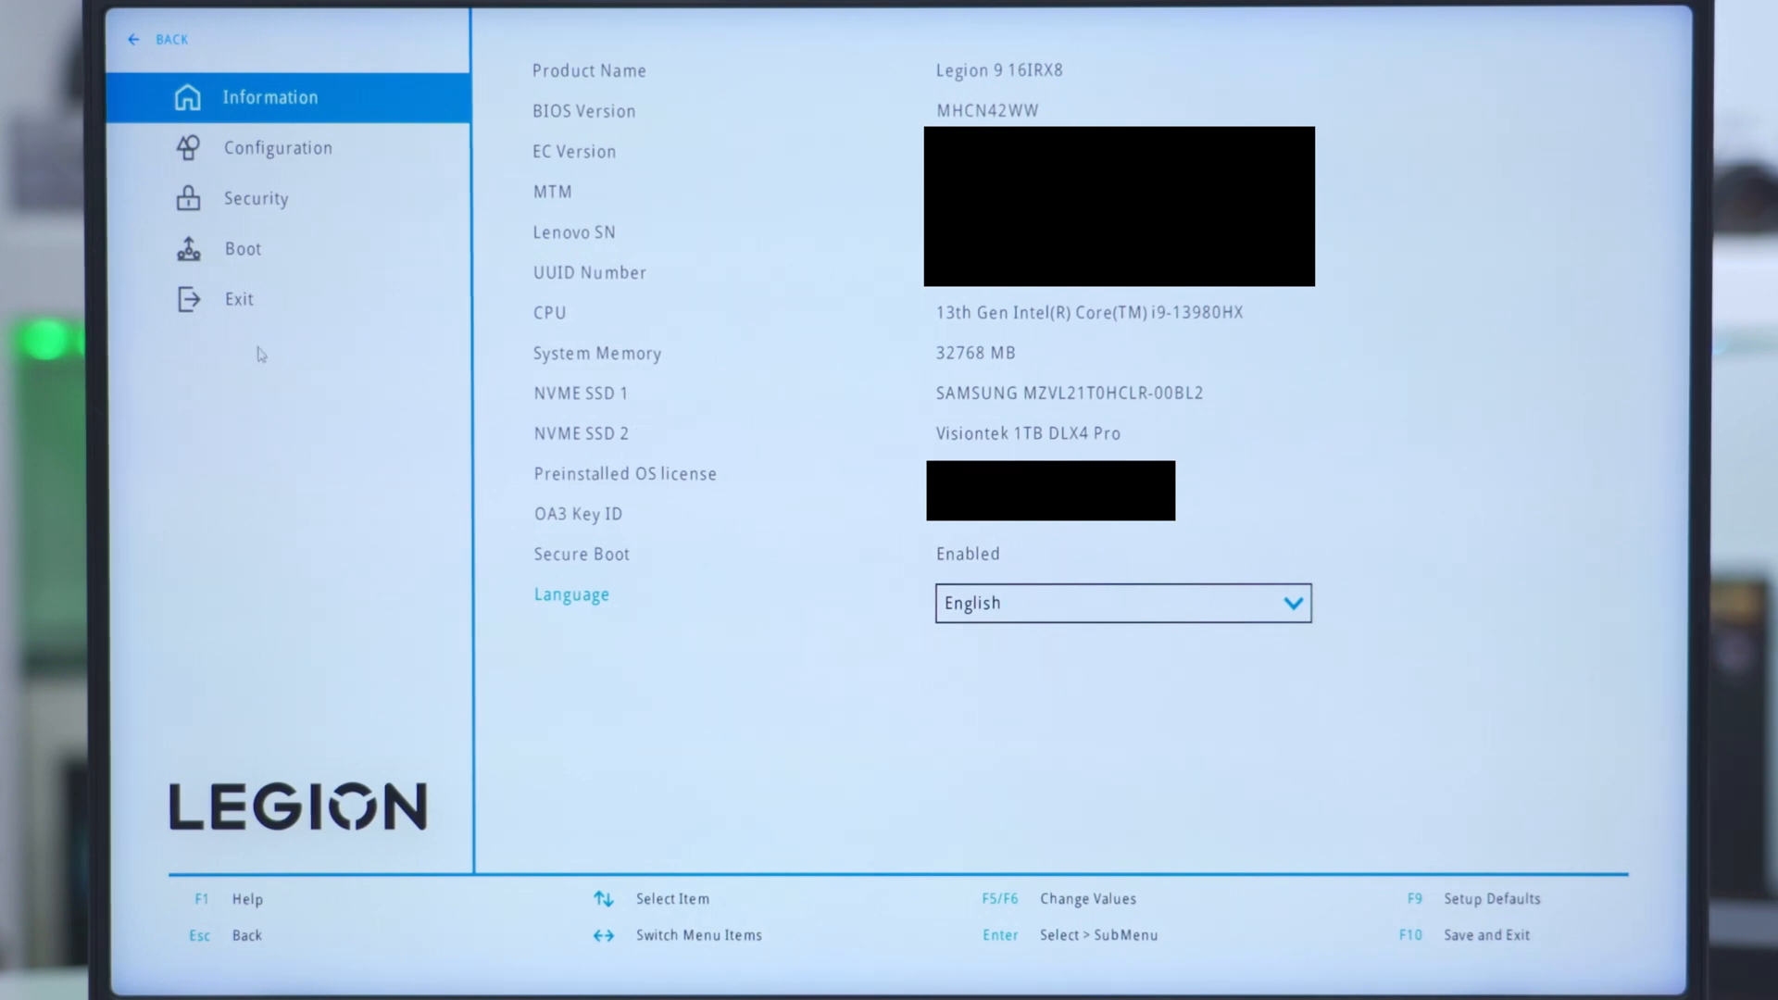
- Exit BIOS setup discarding changes and return to the Windows desktop
{"action": "left_click", "coordinate": [237, 300]}
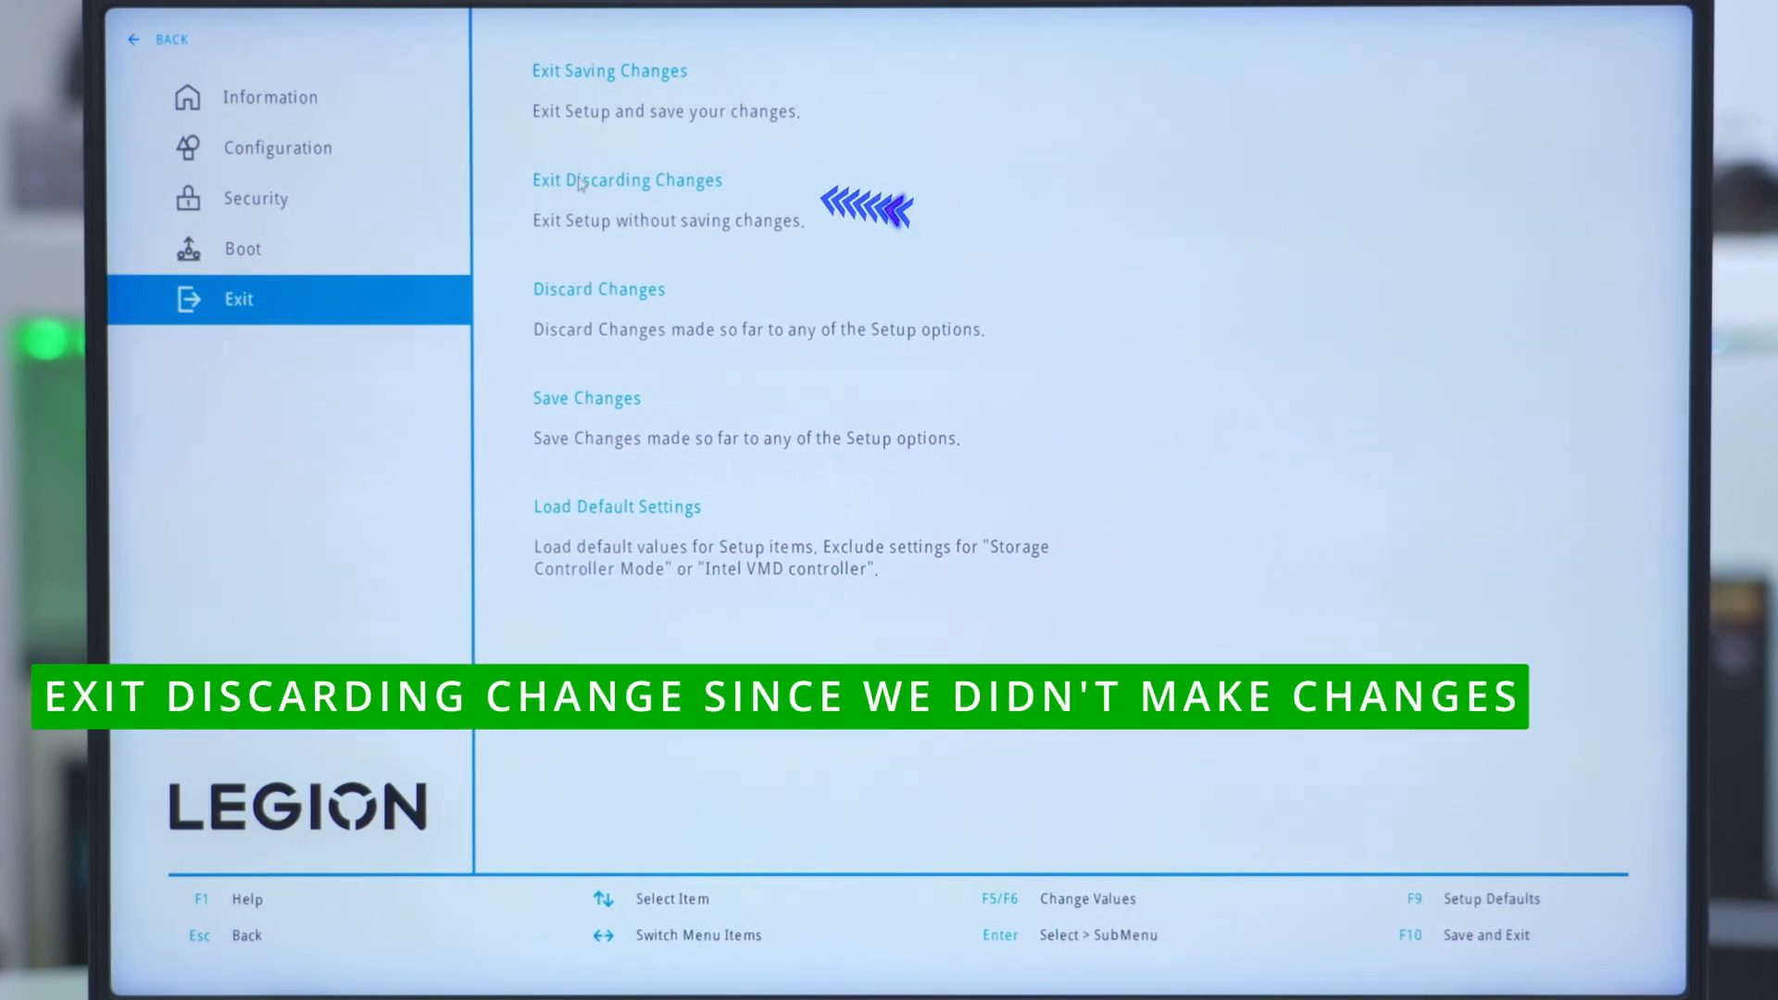
{"action": "left_click", "coordinate": [626, 181]}
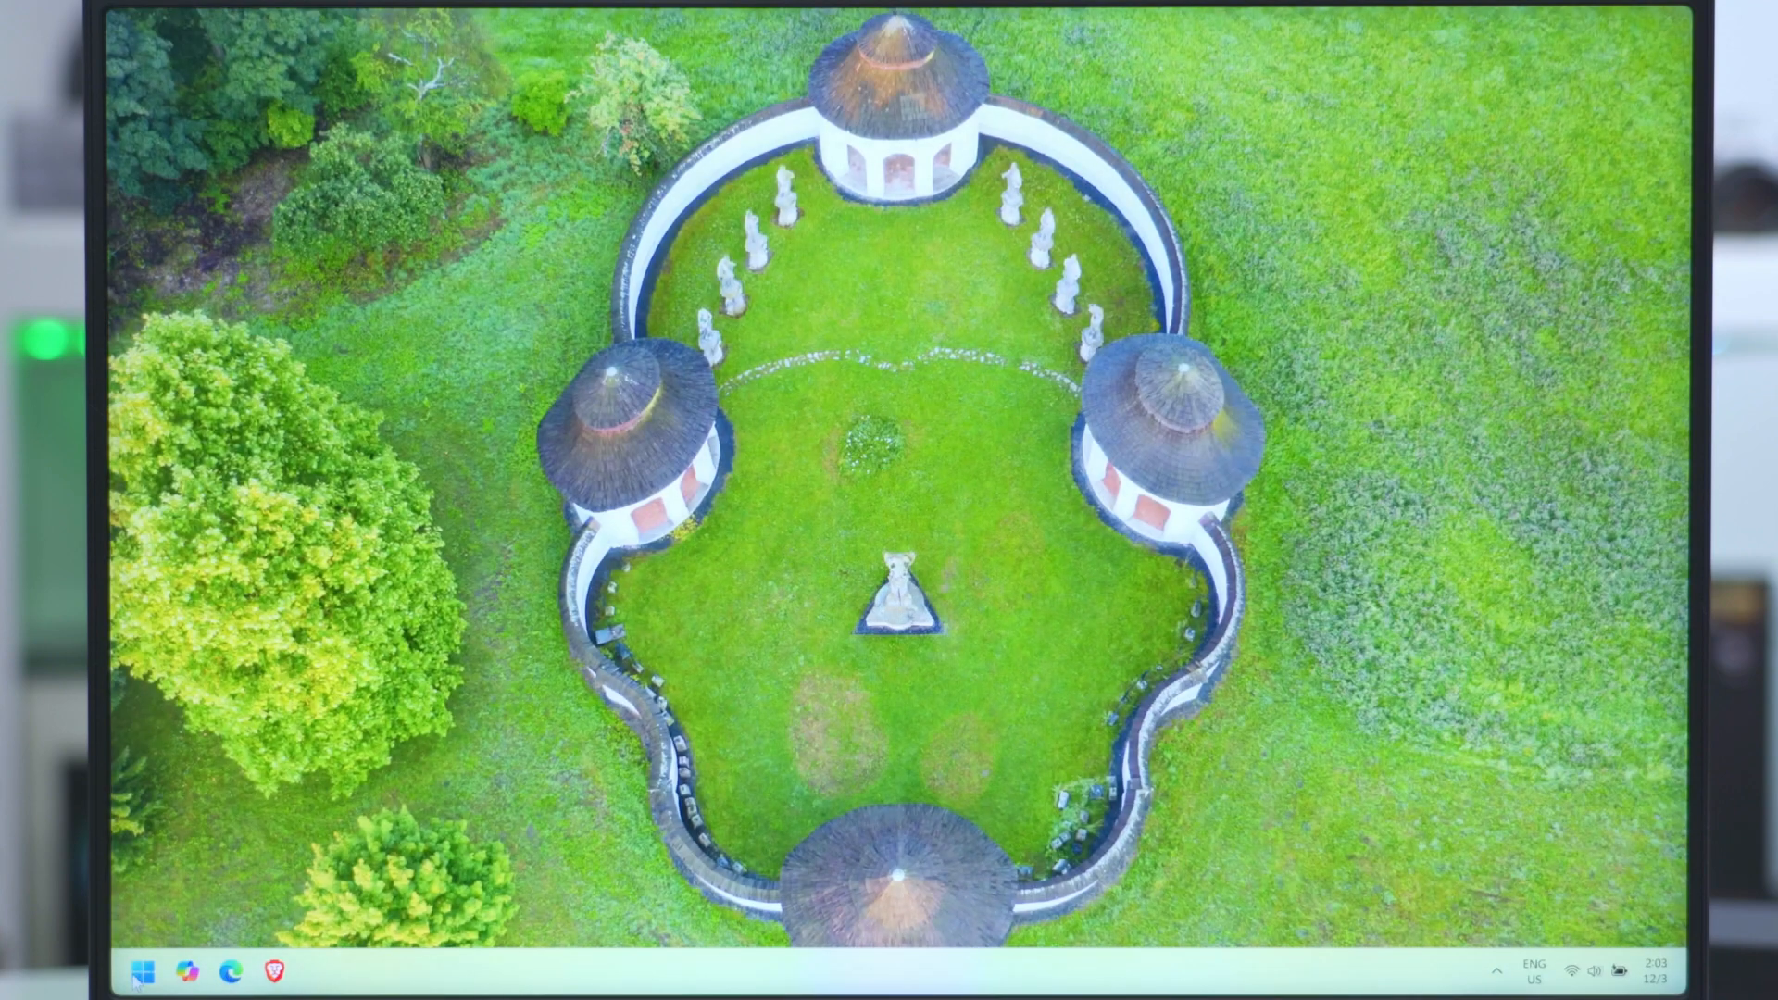
- Launch File Explorer from Start and show This PC, listing only Windows-SSD (C:)
{"action": "left_click", "coordinate": [141, 969]}
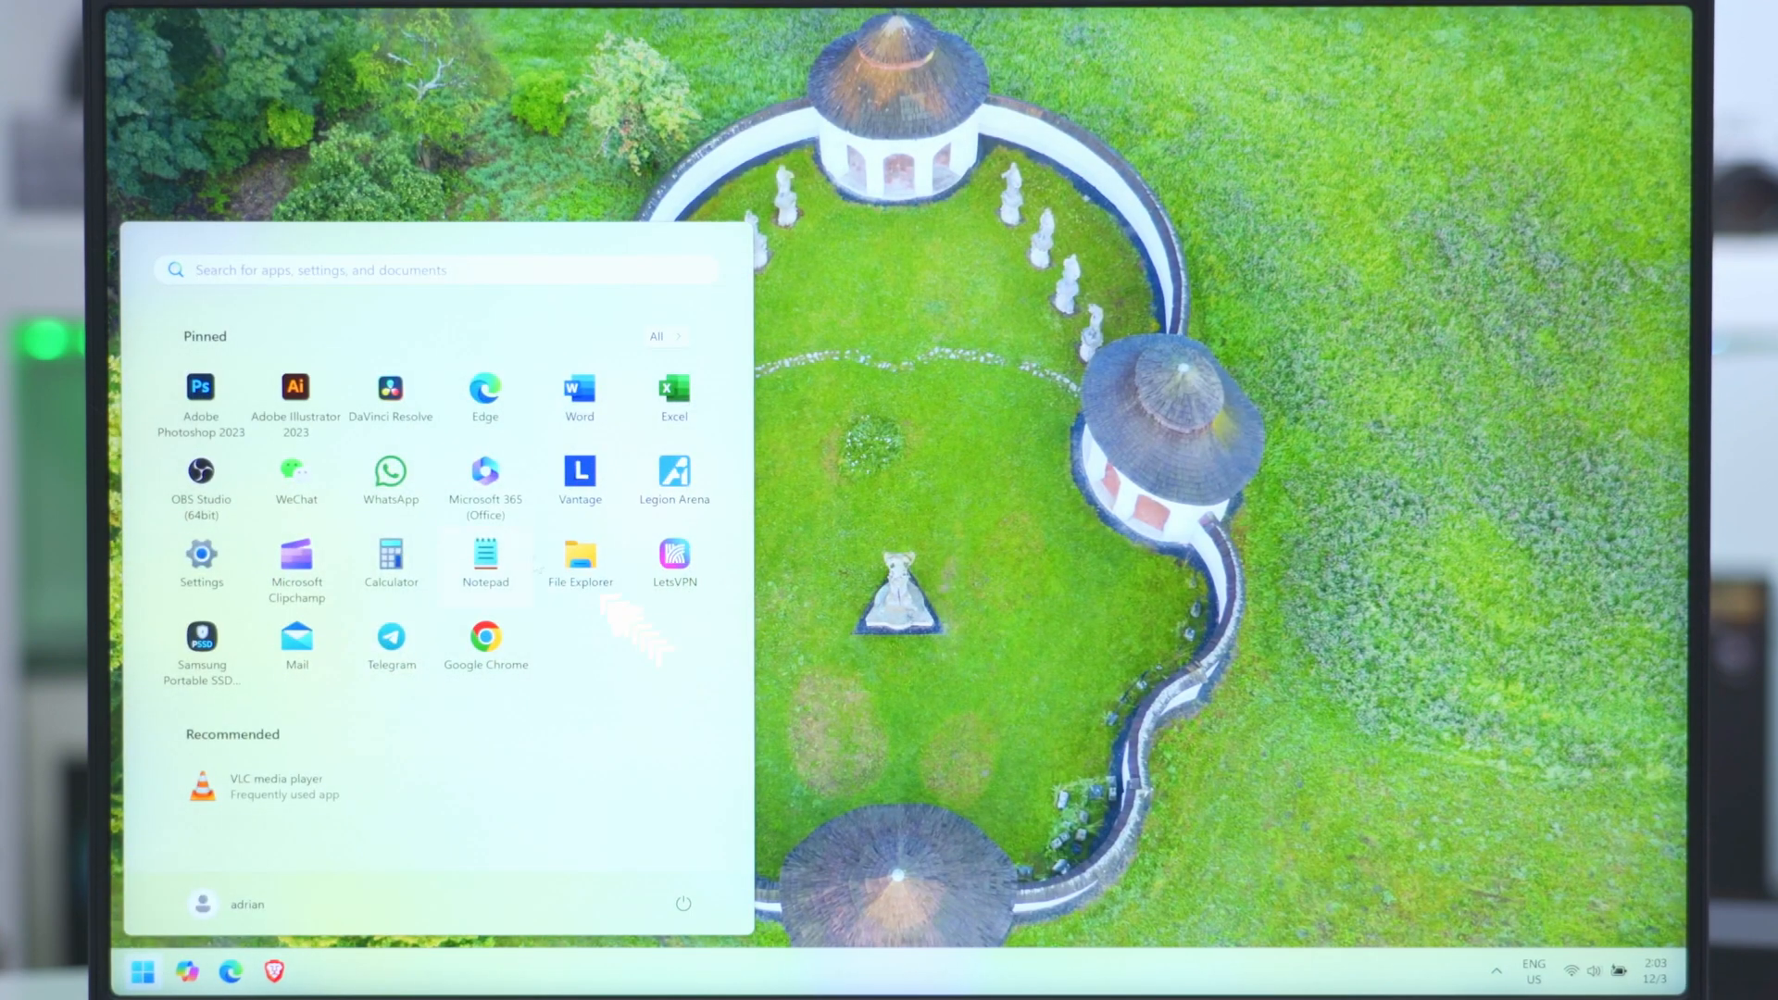
{"action": "left_click", "coordinate": [580, 556]}
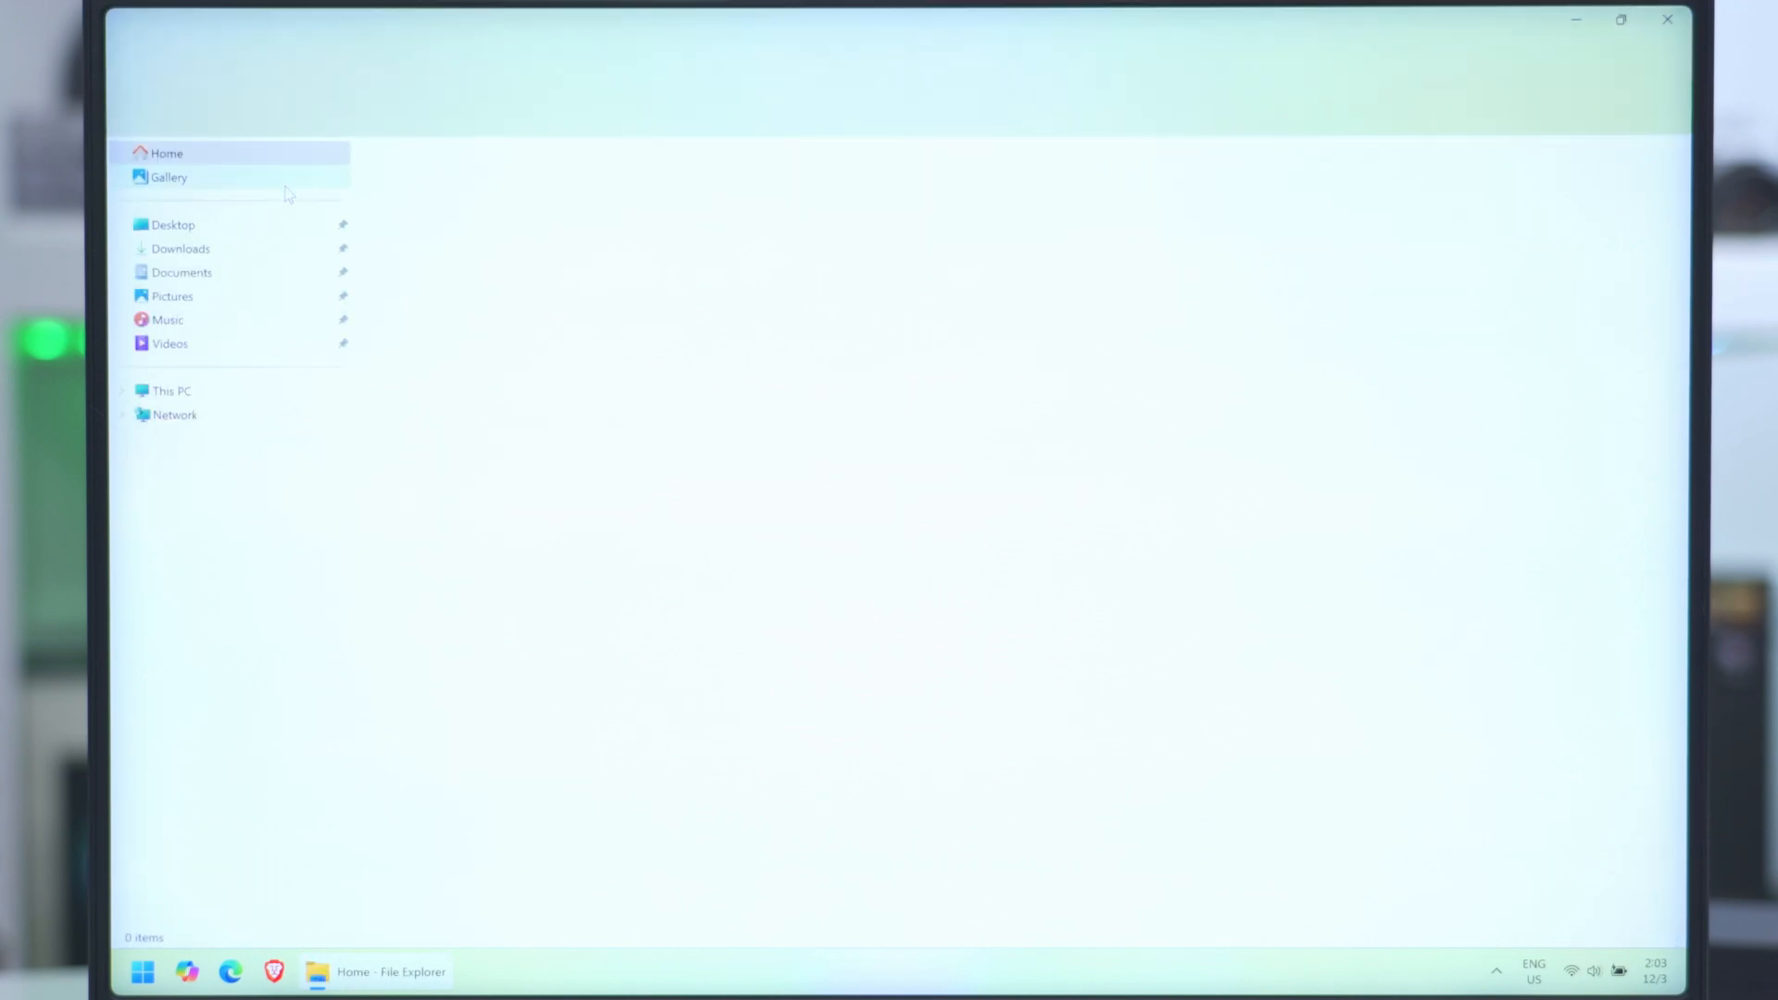
{"action": "left_click", "coordinate": [171, 391]}
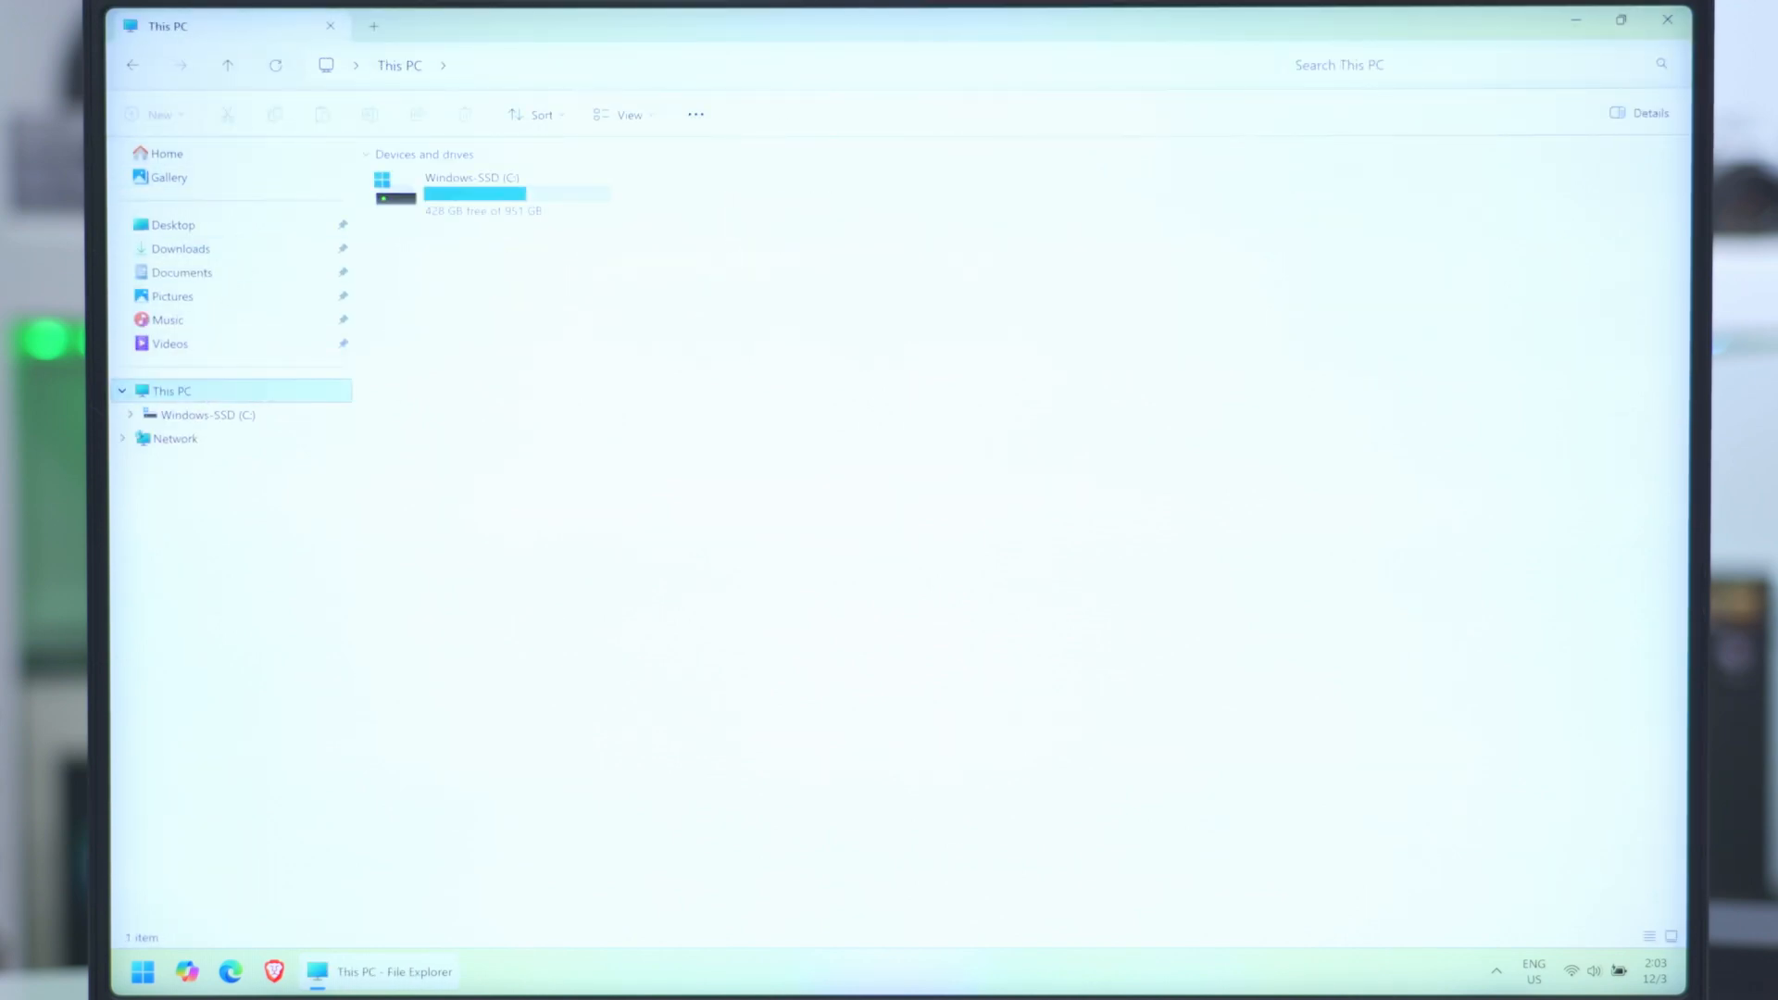
{"action": "mouse_move", "coordinate": [473, 189]}
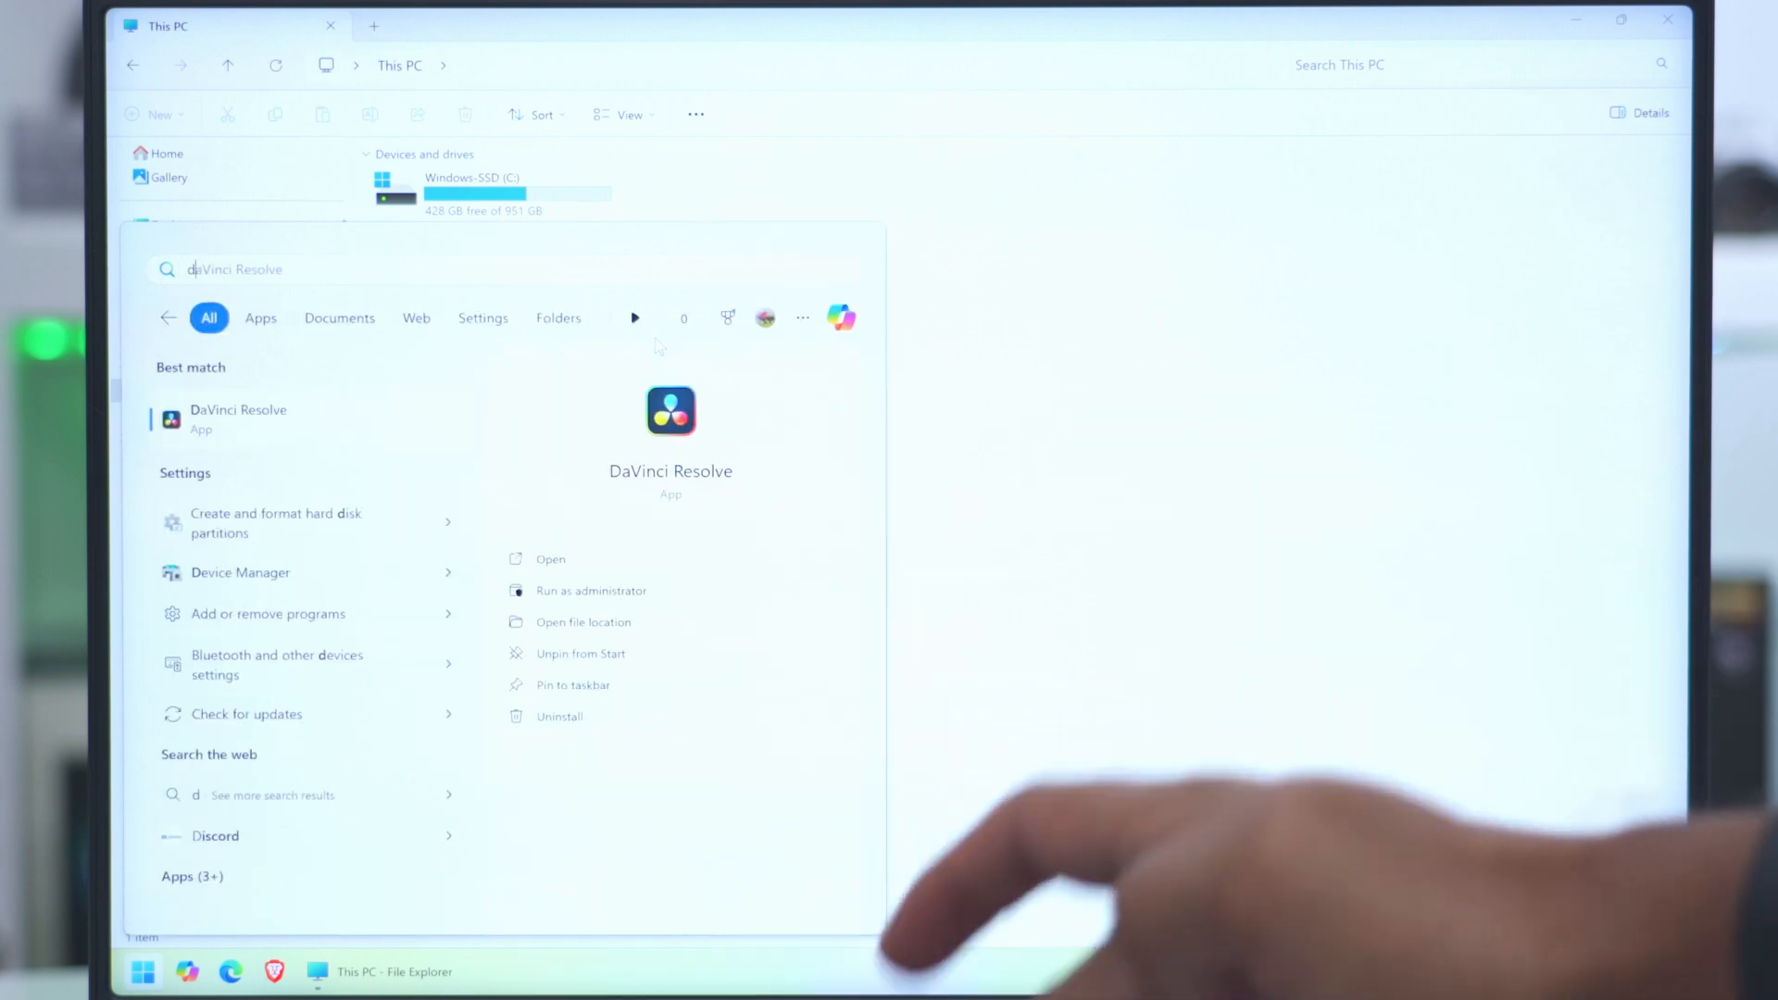
- Search Start for 'disk man' to find Create and format hard disk partitions
{"action": "type", "text": "disk Cleanup"}
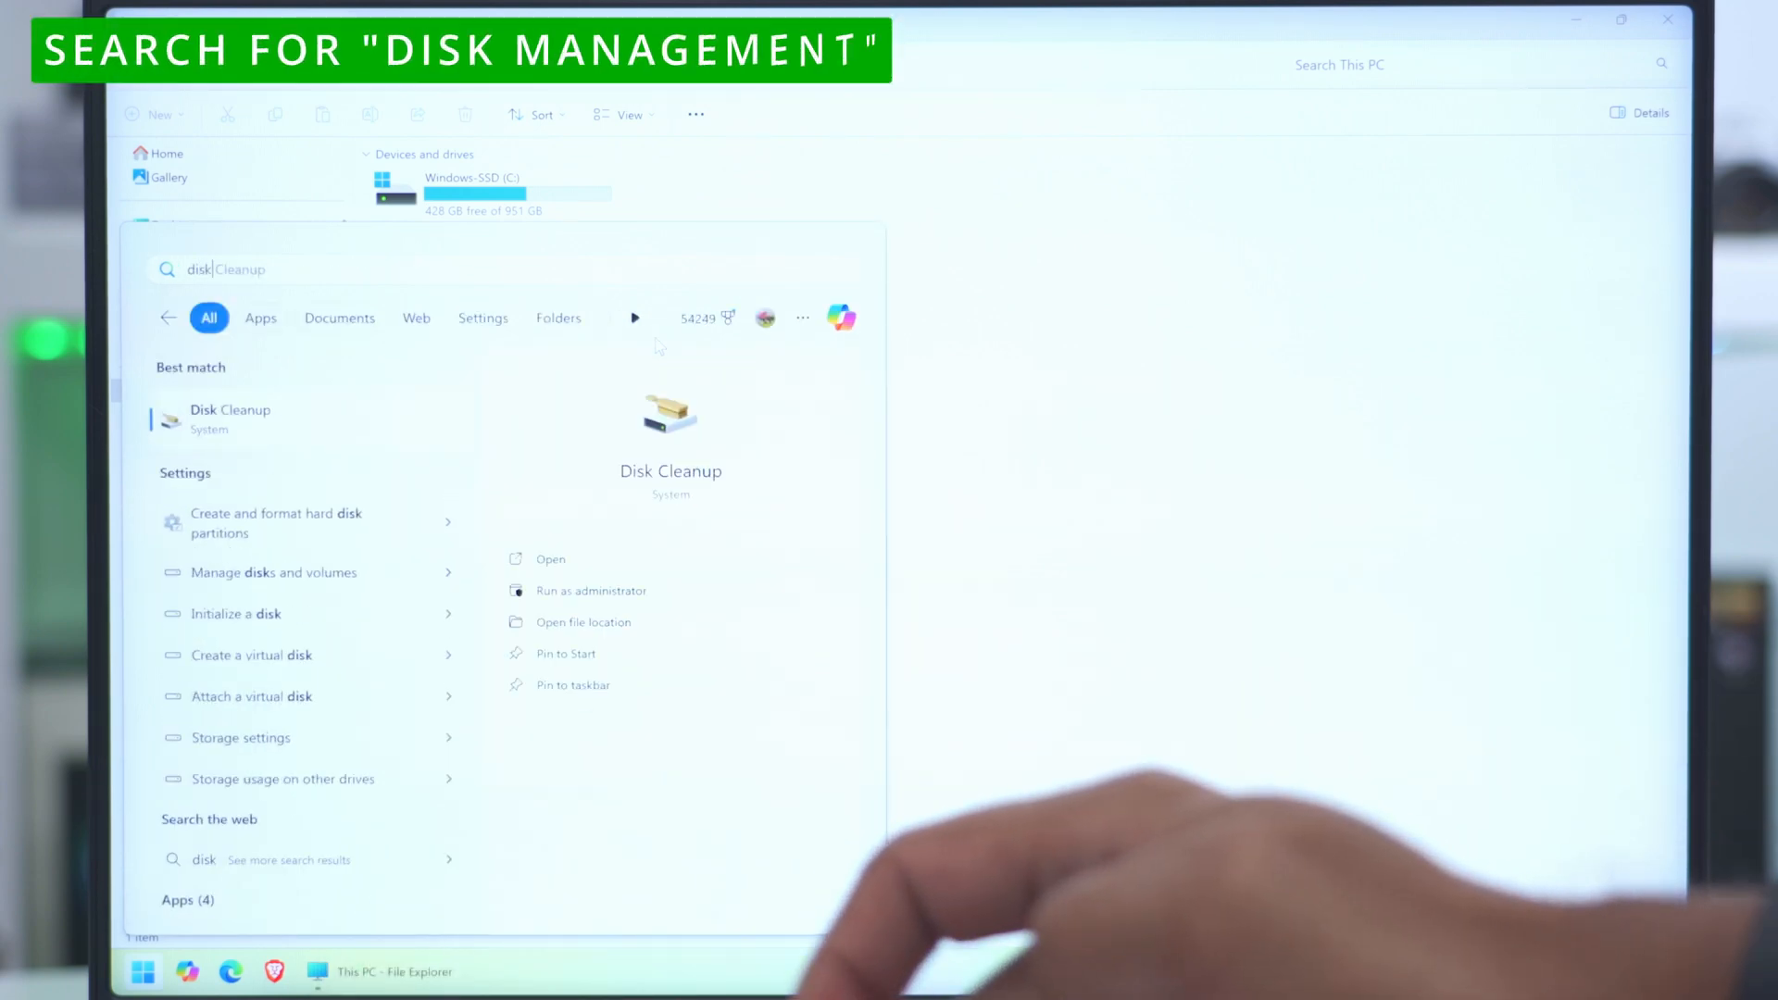
{"action": "type", "text": "disk ma"}
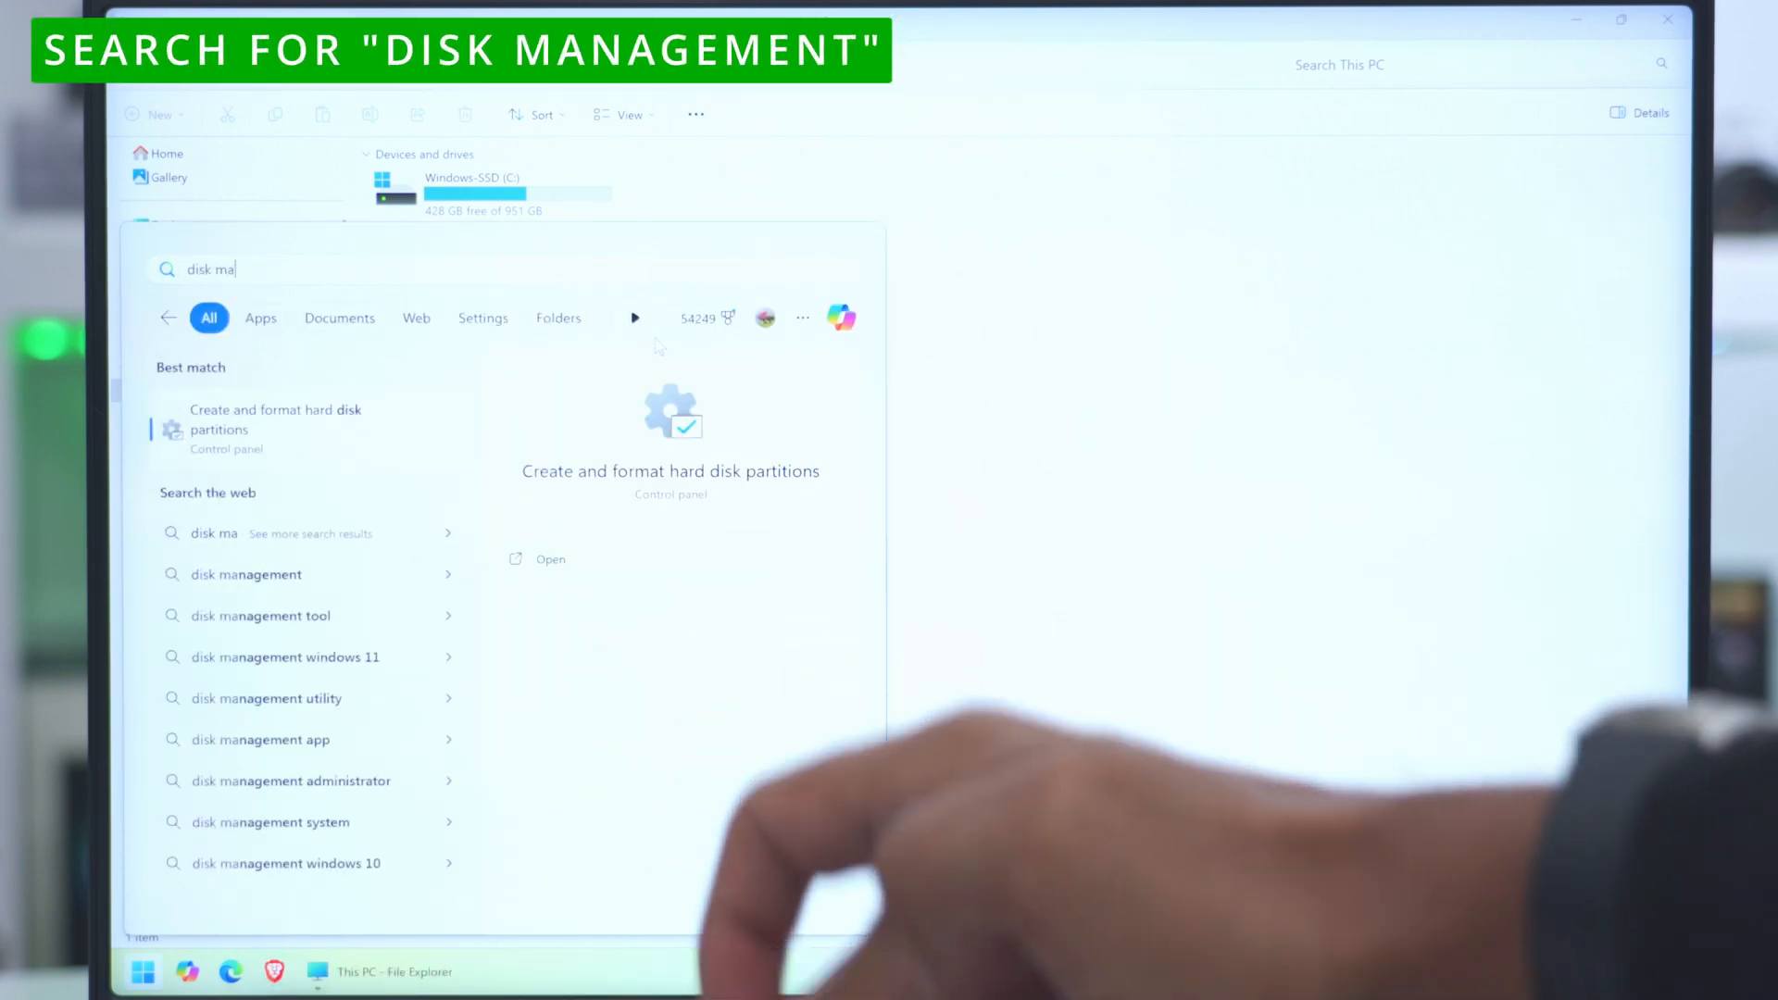
{"action": "type", "text": "n"}
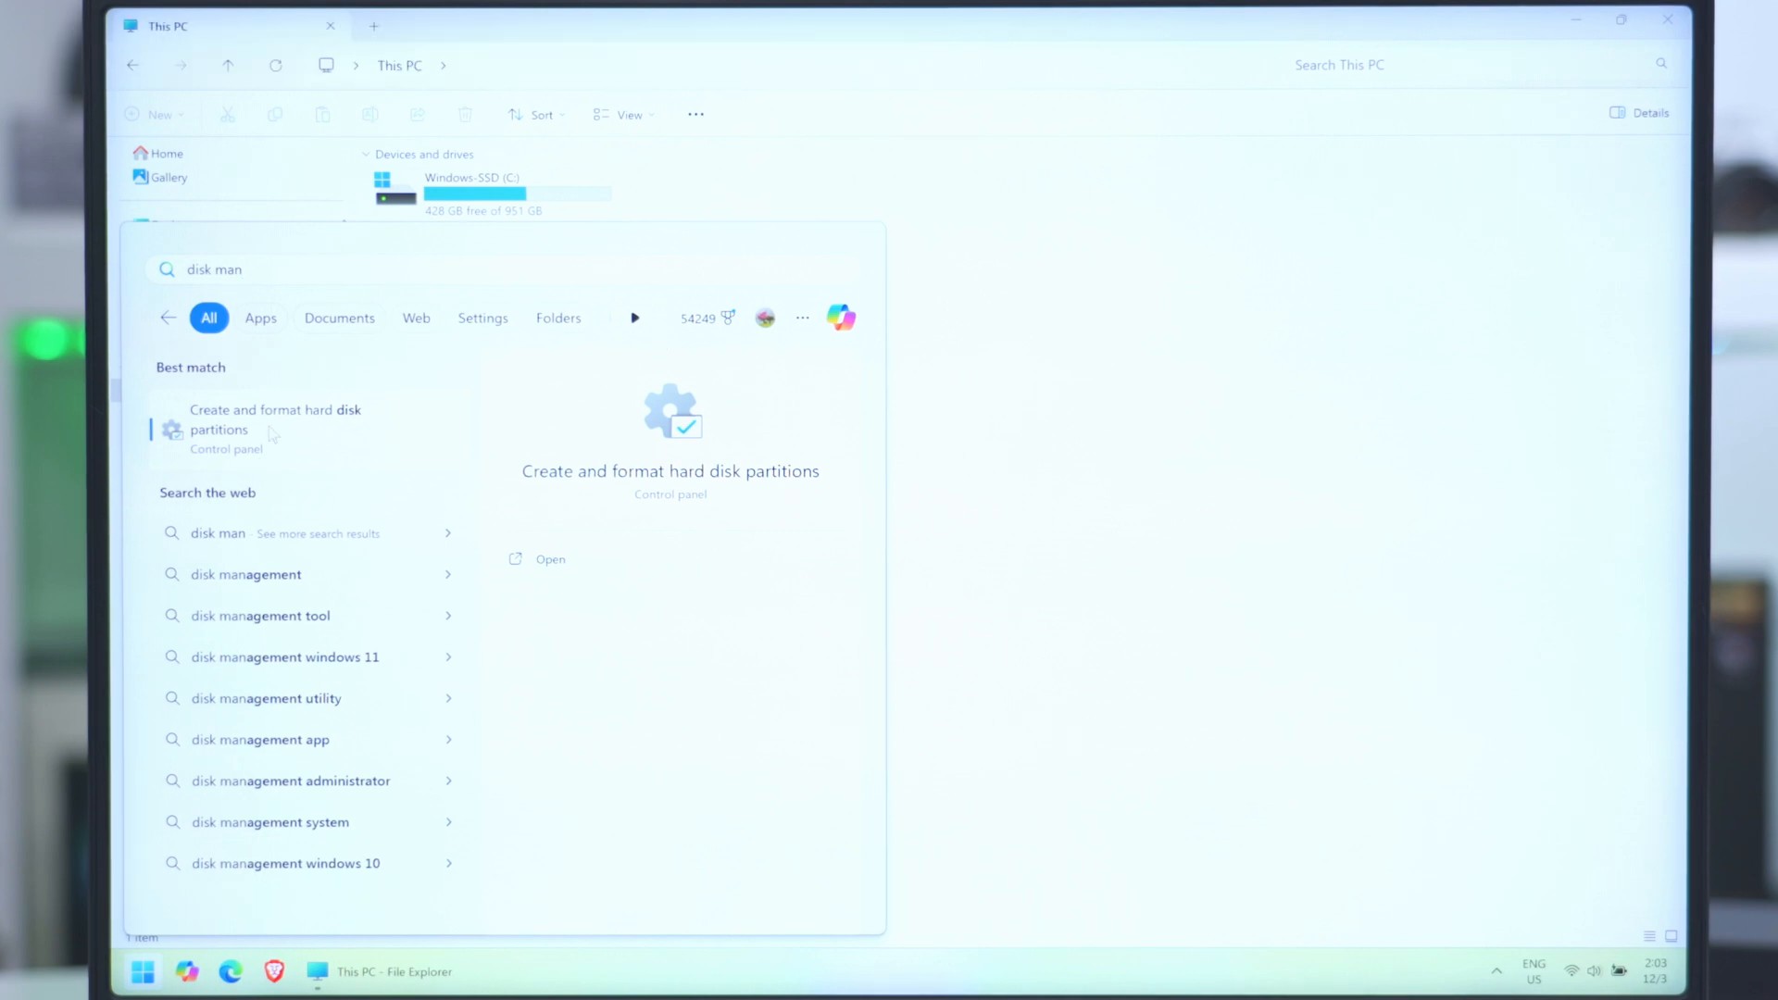
{"action": "mouse_move", "coordinate": [320, 445]}
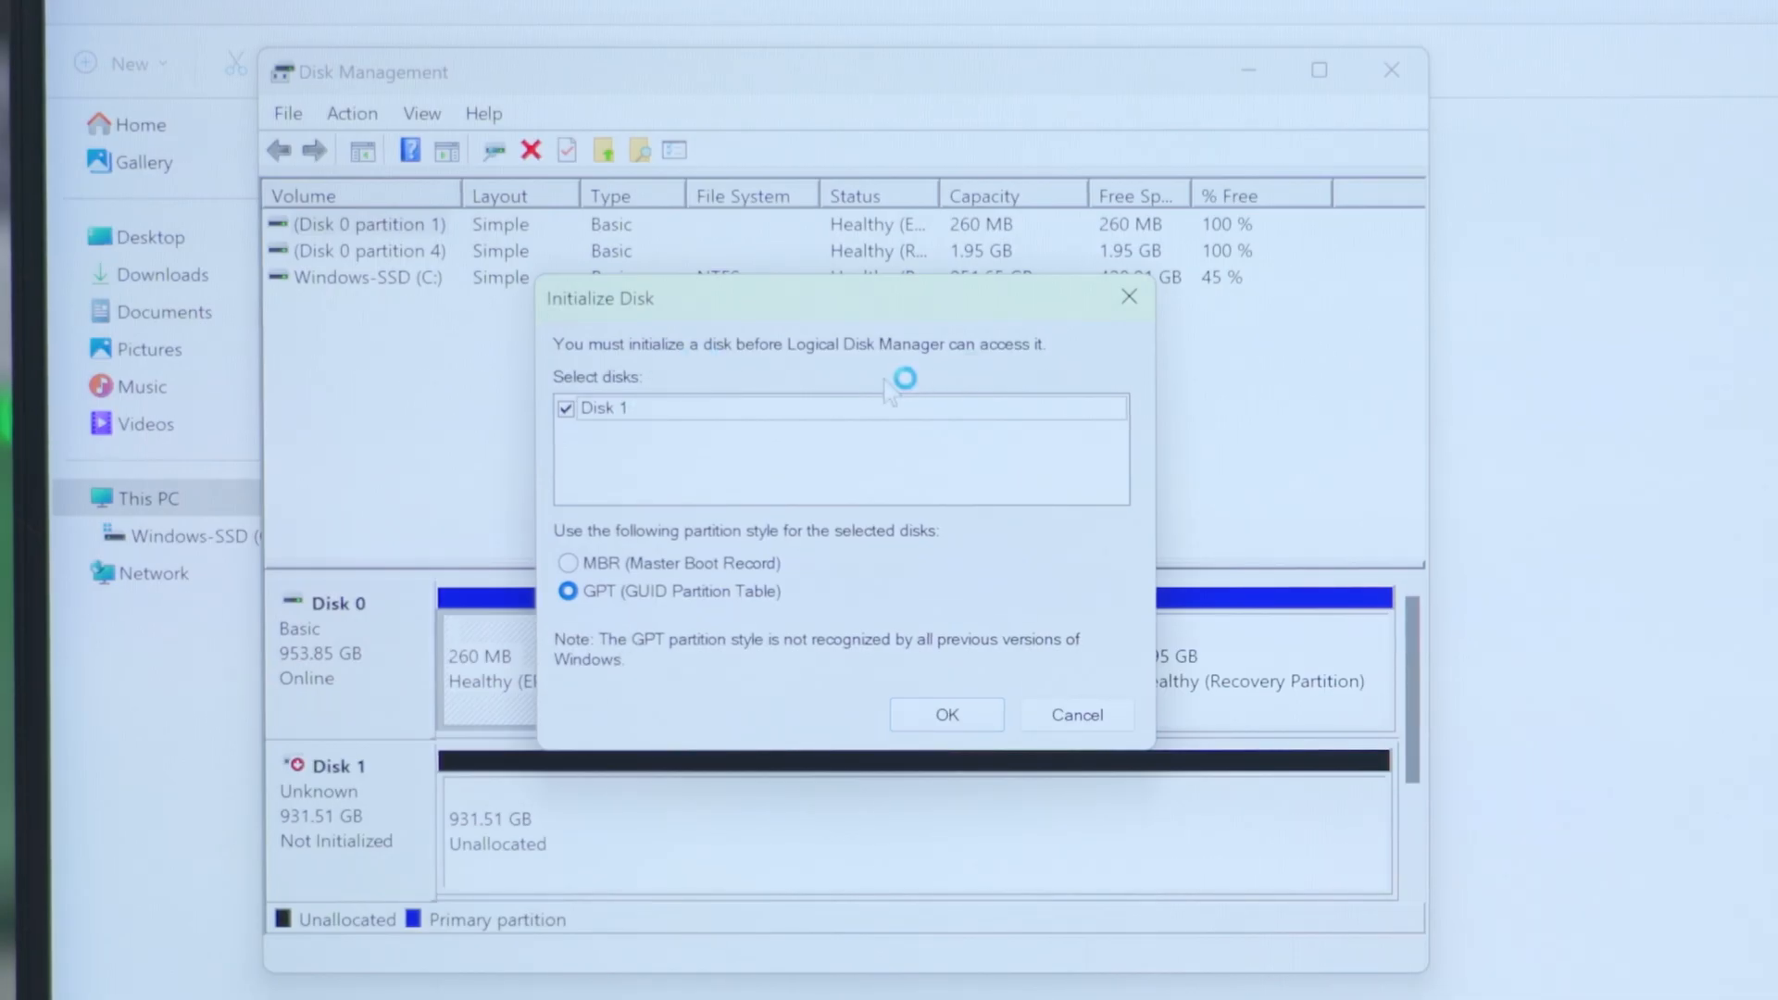
{"action": "mouse_move", "coordinate": [785, 452]}
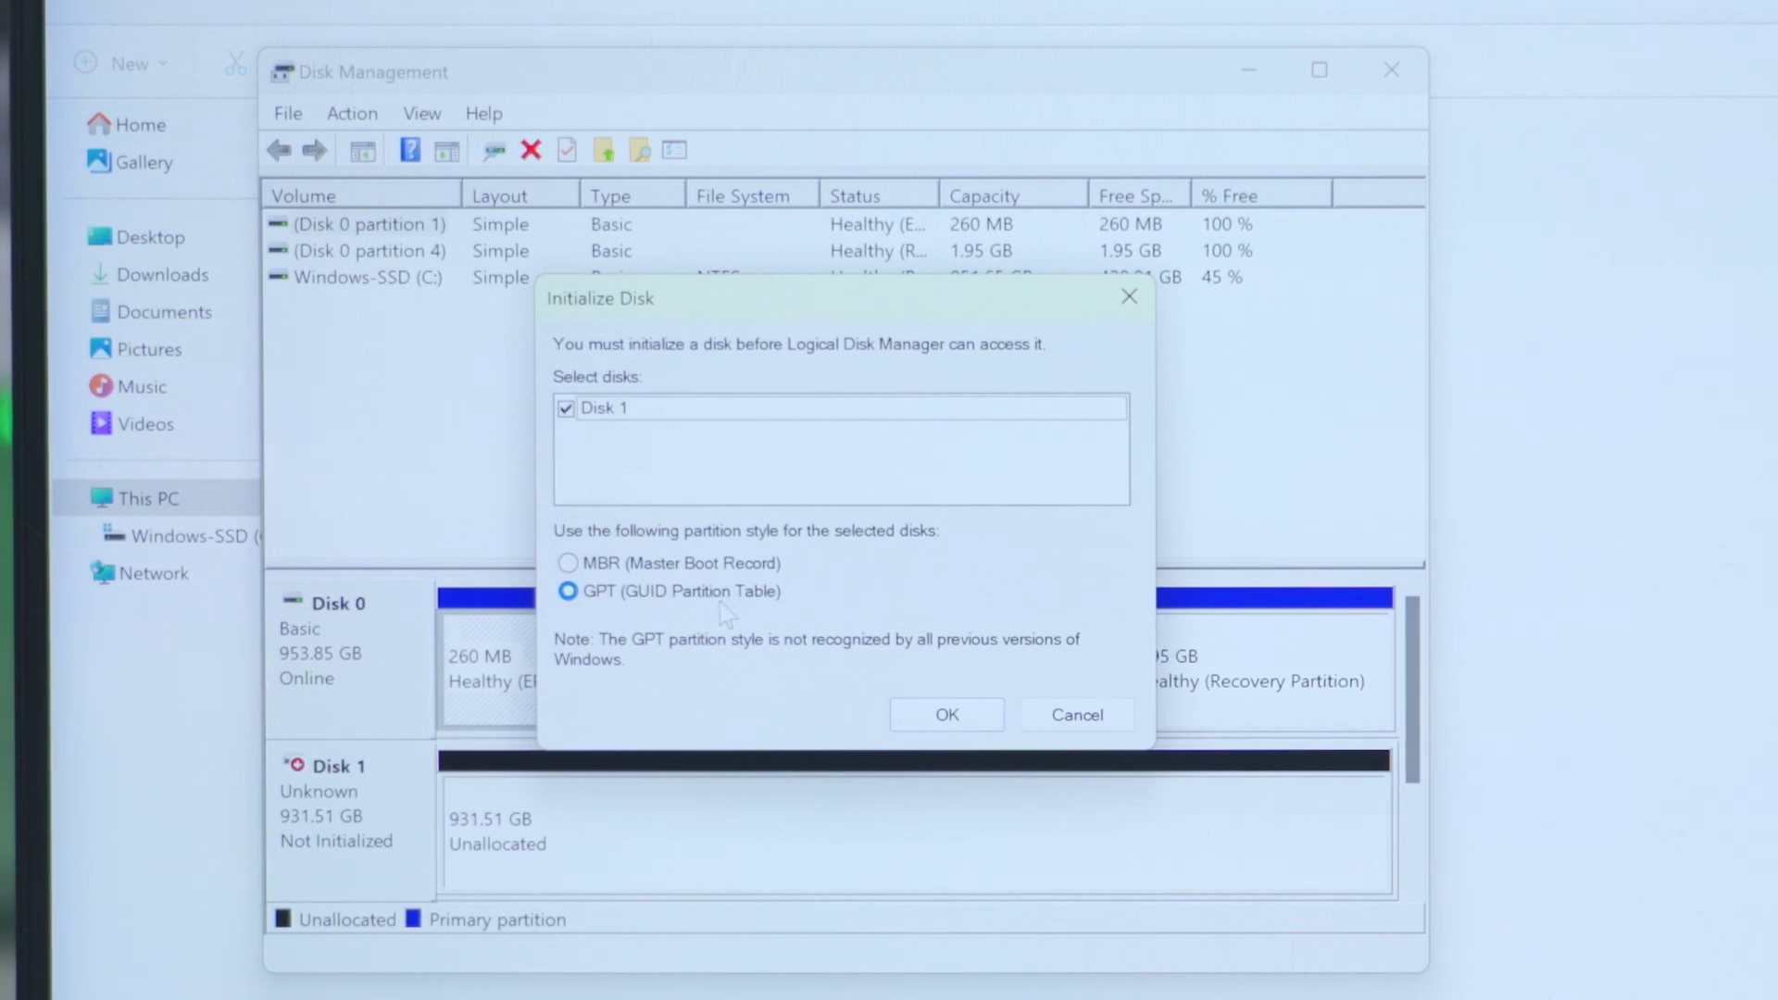
{"action": "mouse_move", "coordinate": [737, 595]}
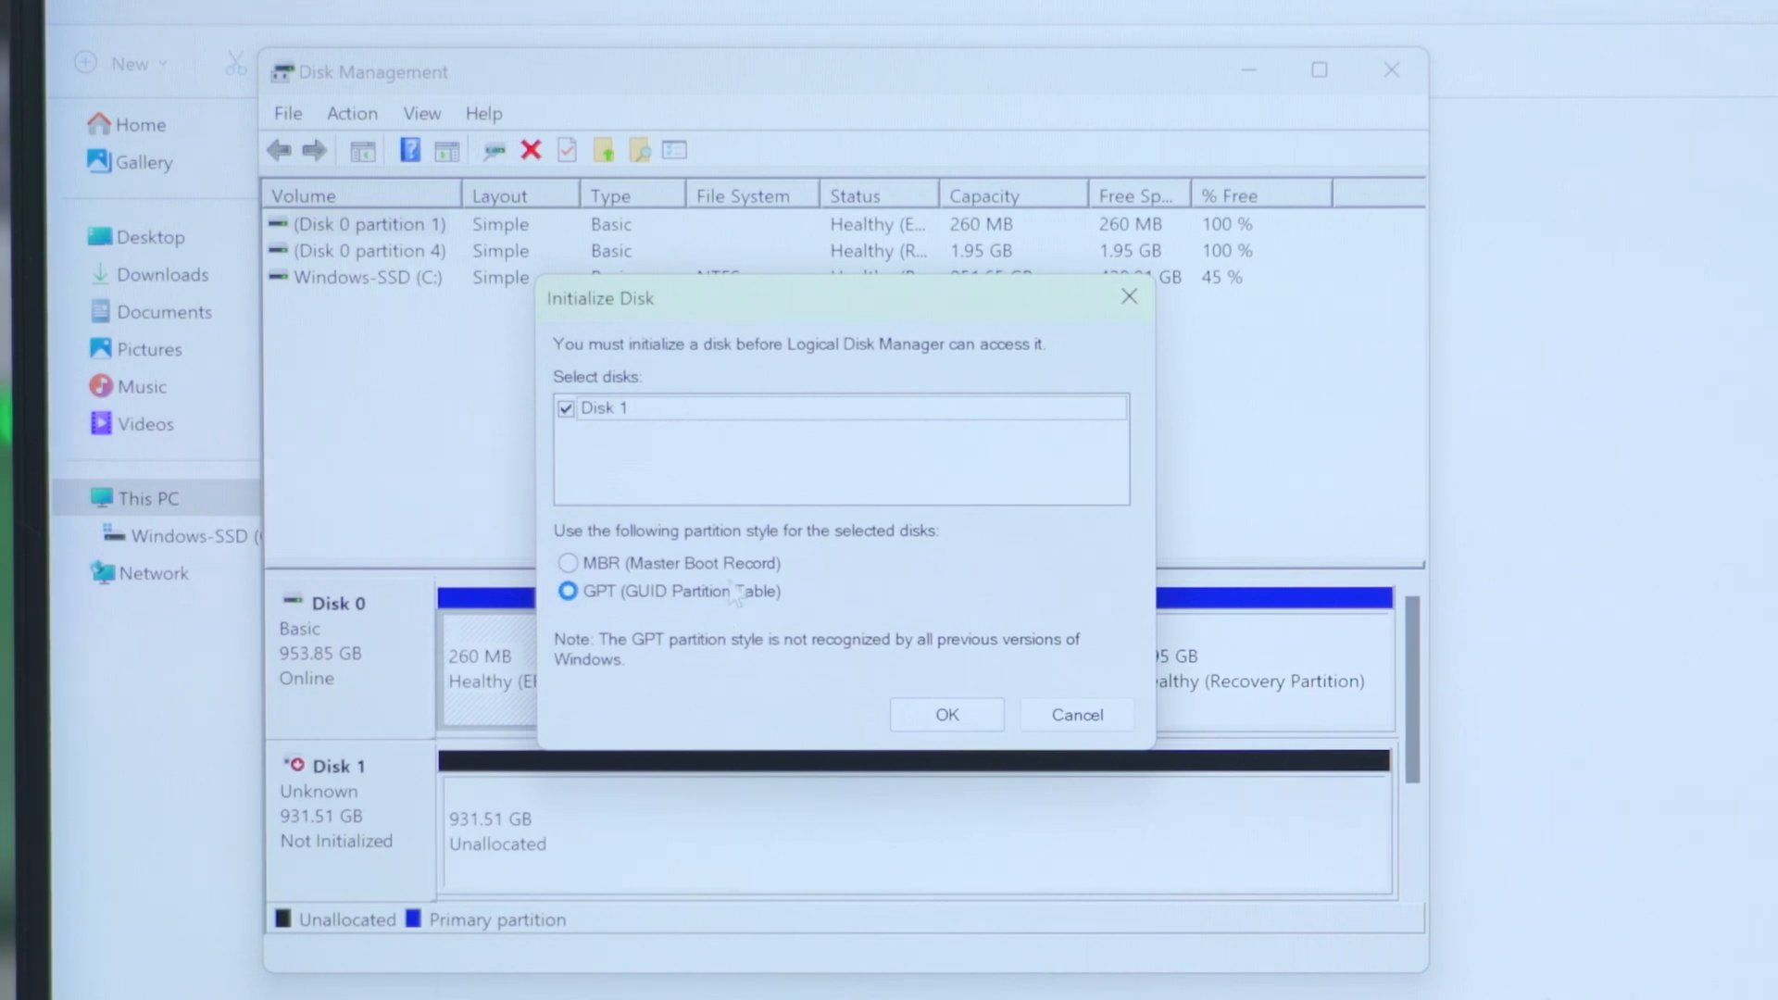
{"action": "mouse_move", "coordinate": [1056, 752]}
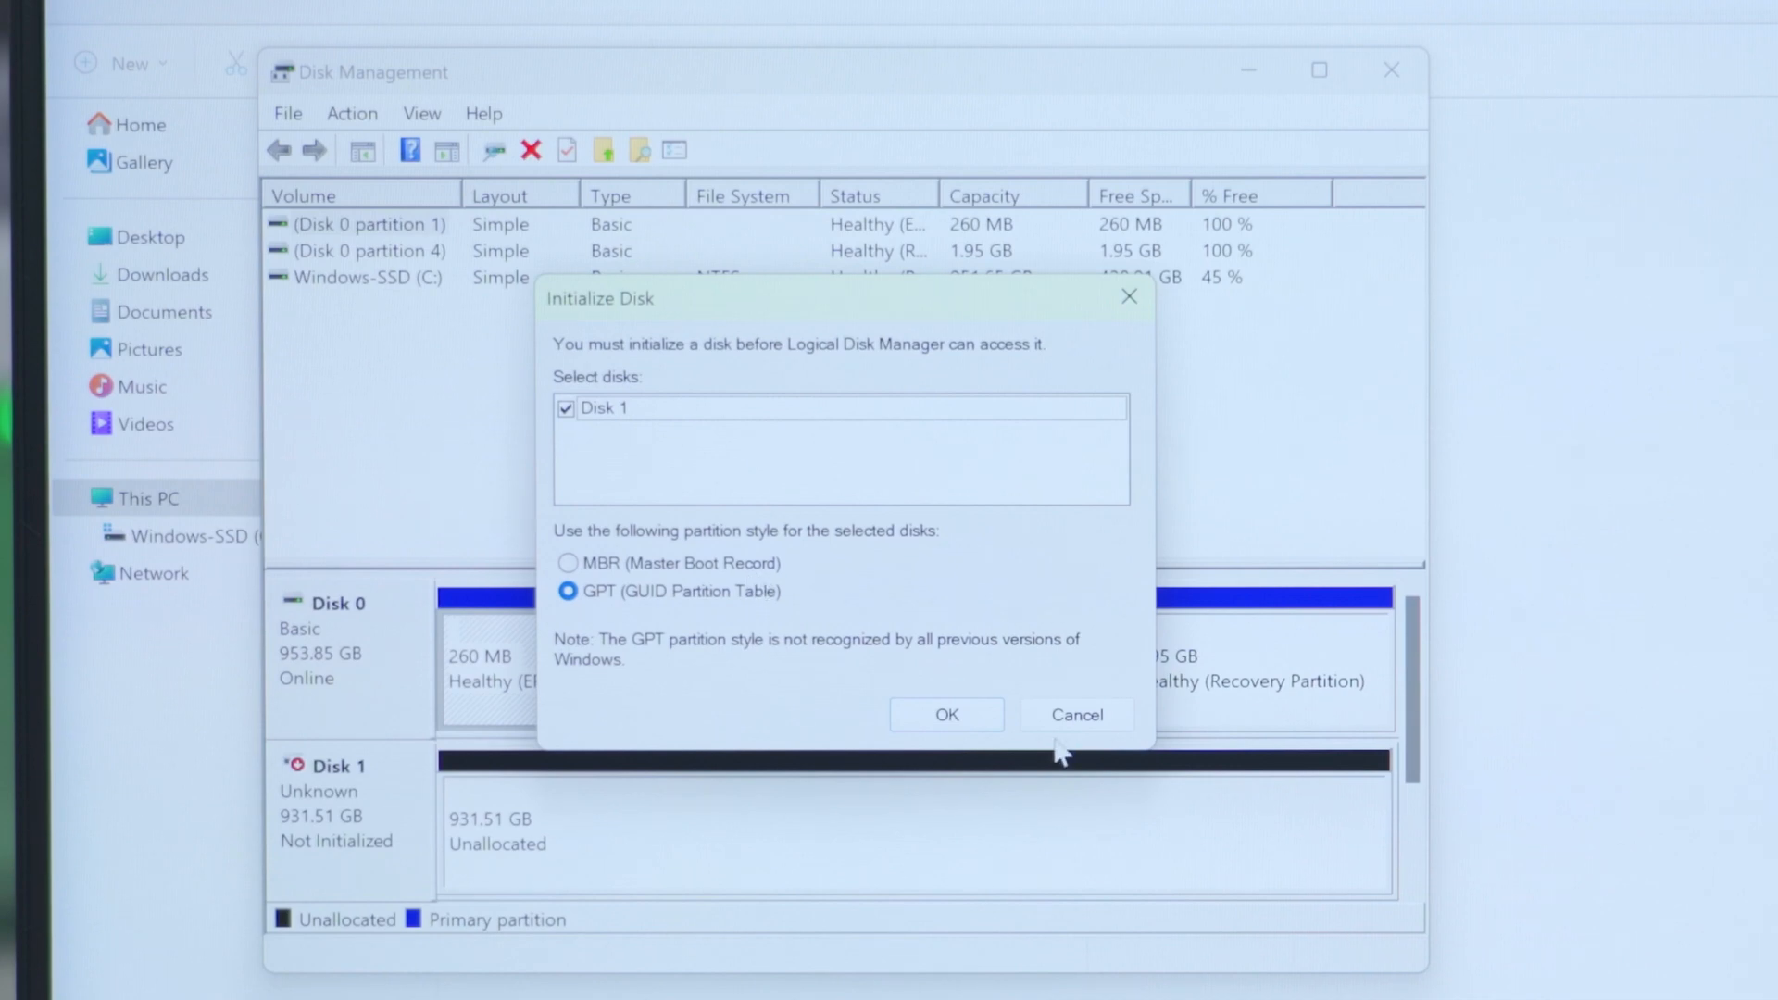
- Initialize Disk 1 with the GPT partition style, leaving 931.50 GB unallocated
{"action": "left_click", "coordinate": [946, 715]}
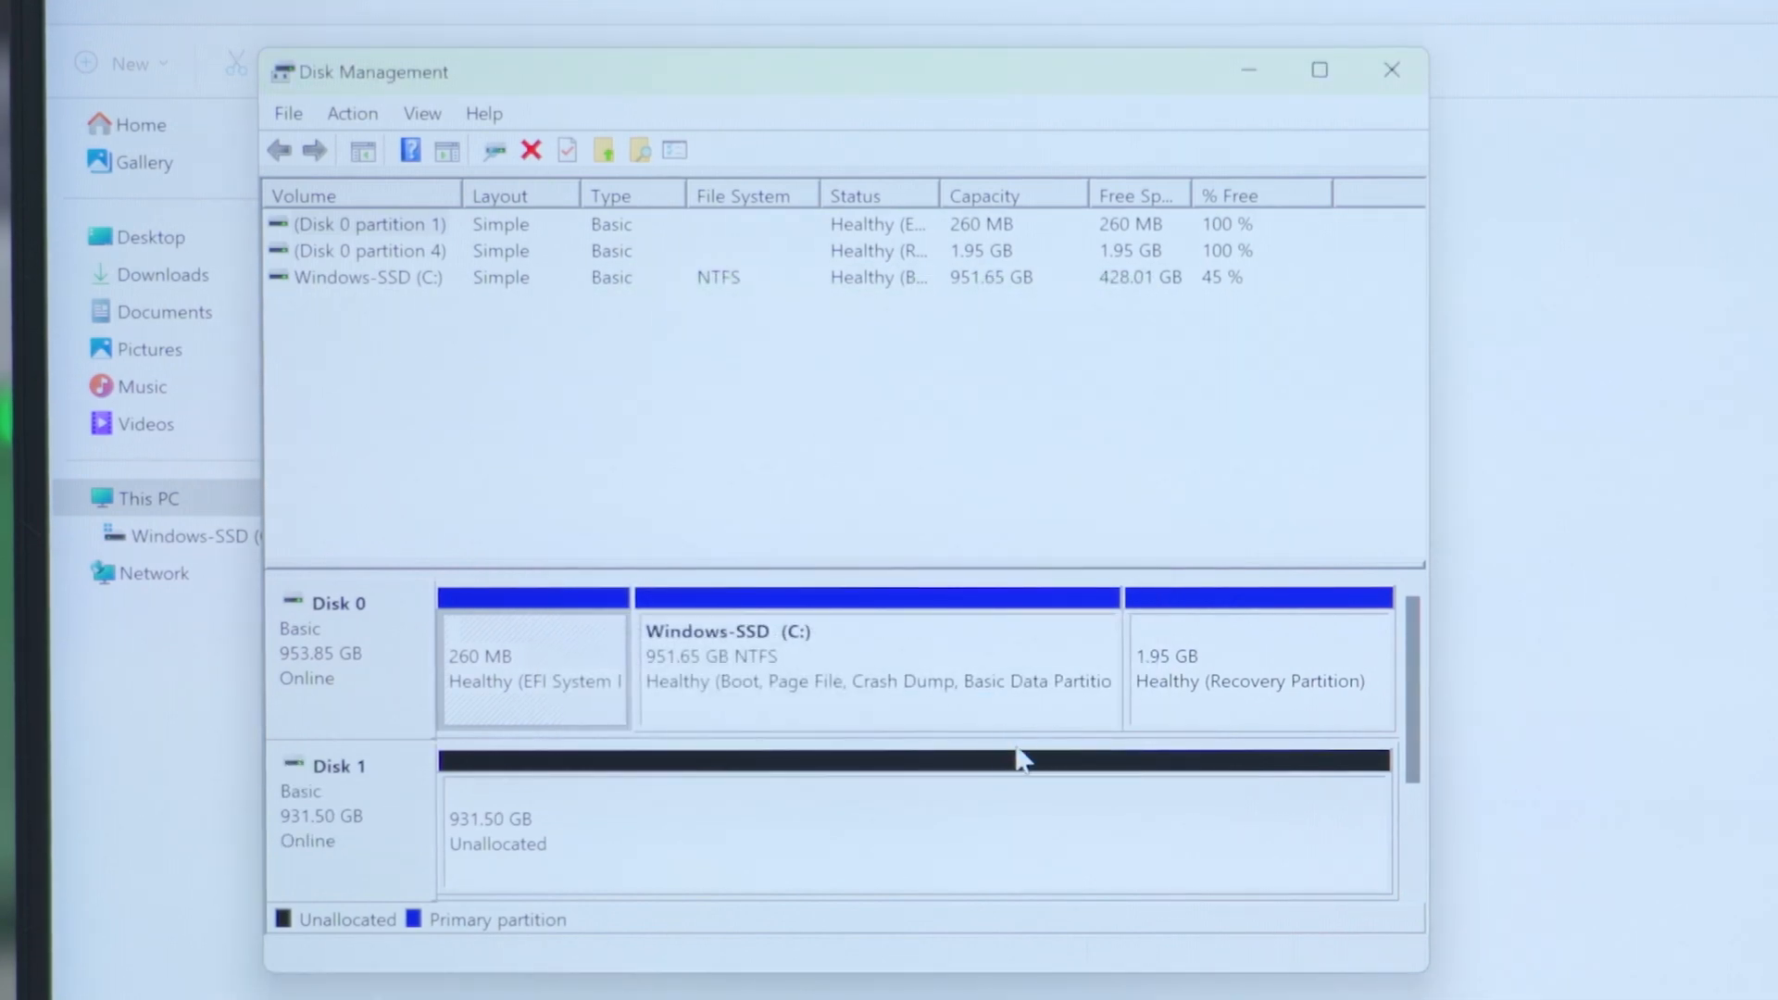
{"action": "mouse_move", "coordinate": [1237, 119]}
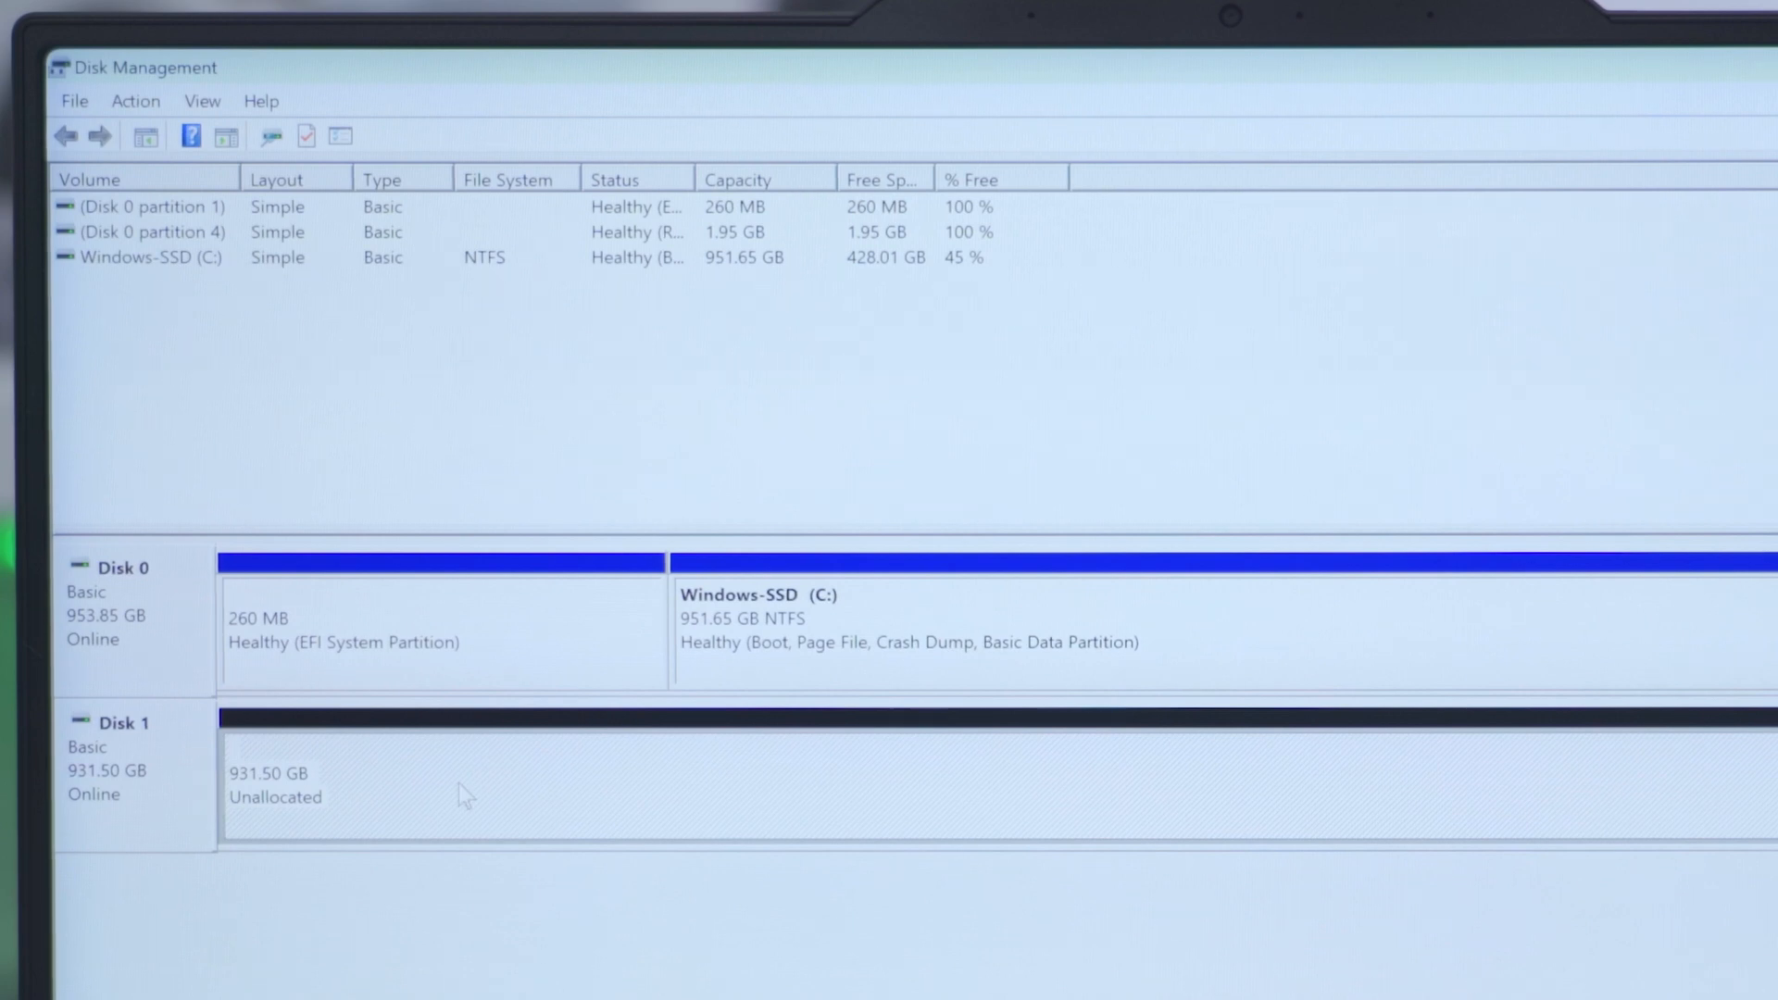
{"action": "mouse_move", "coordinate": [1430, 637]}
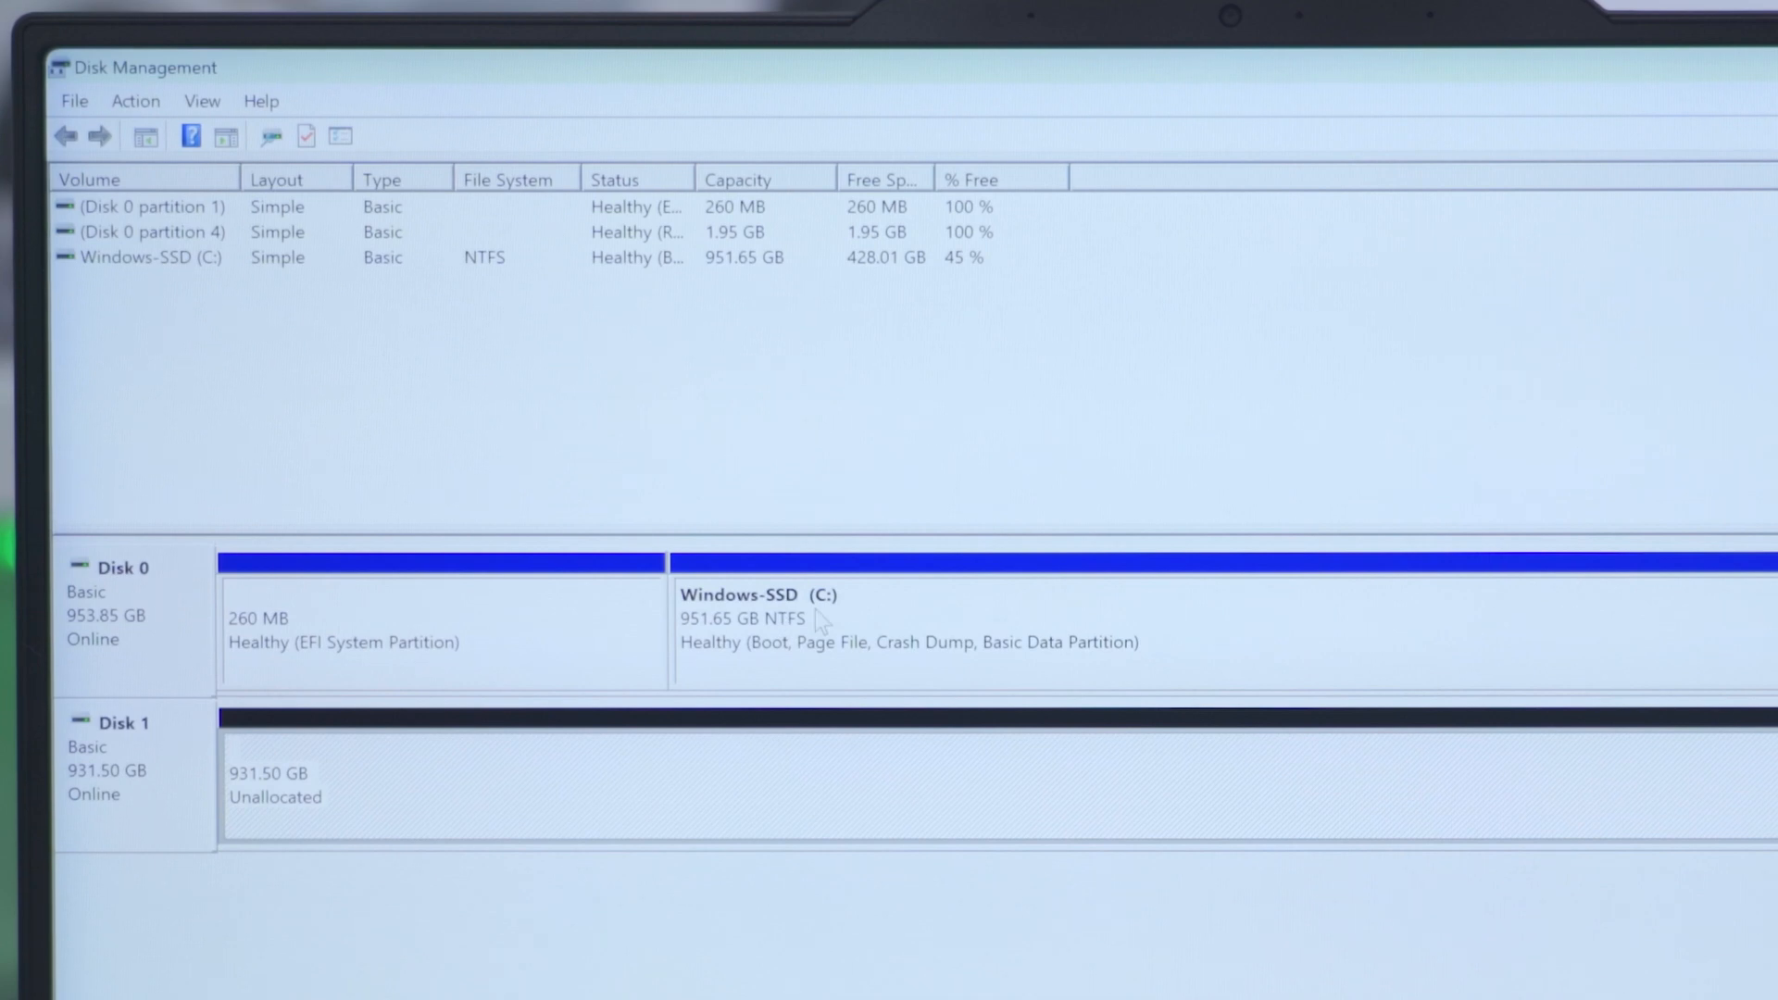
{"action": "mouse_move", "coordinate": [472, 822]}
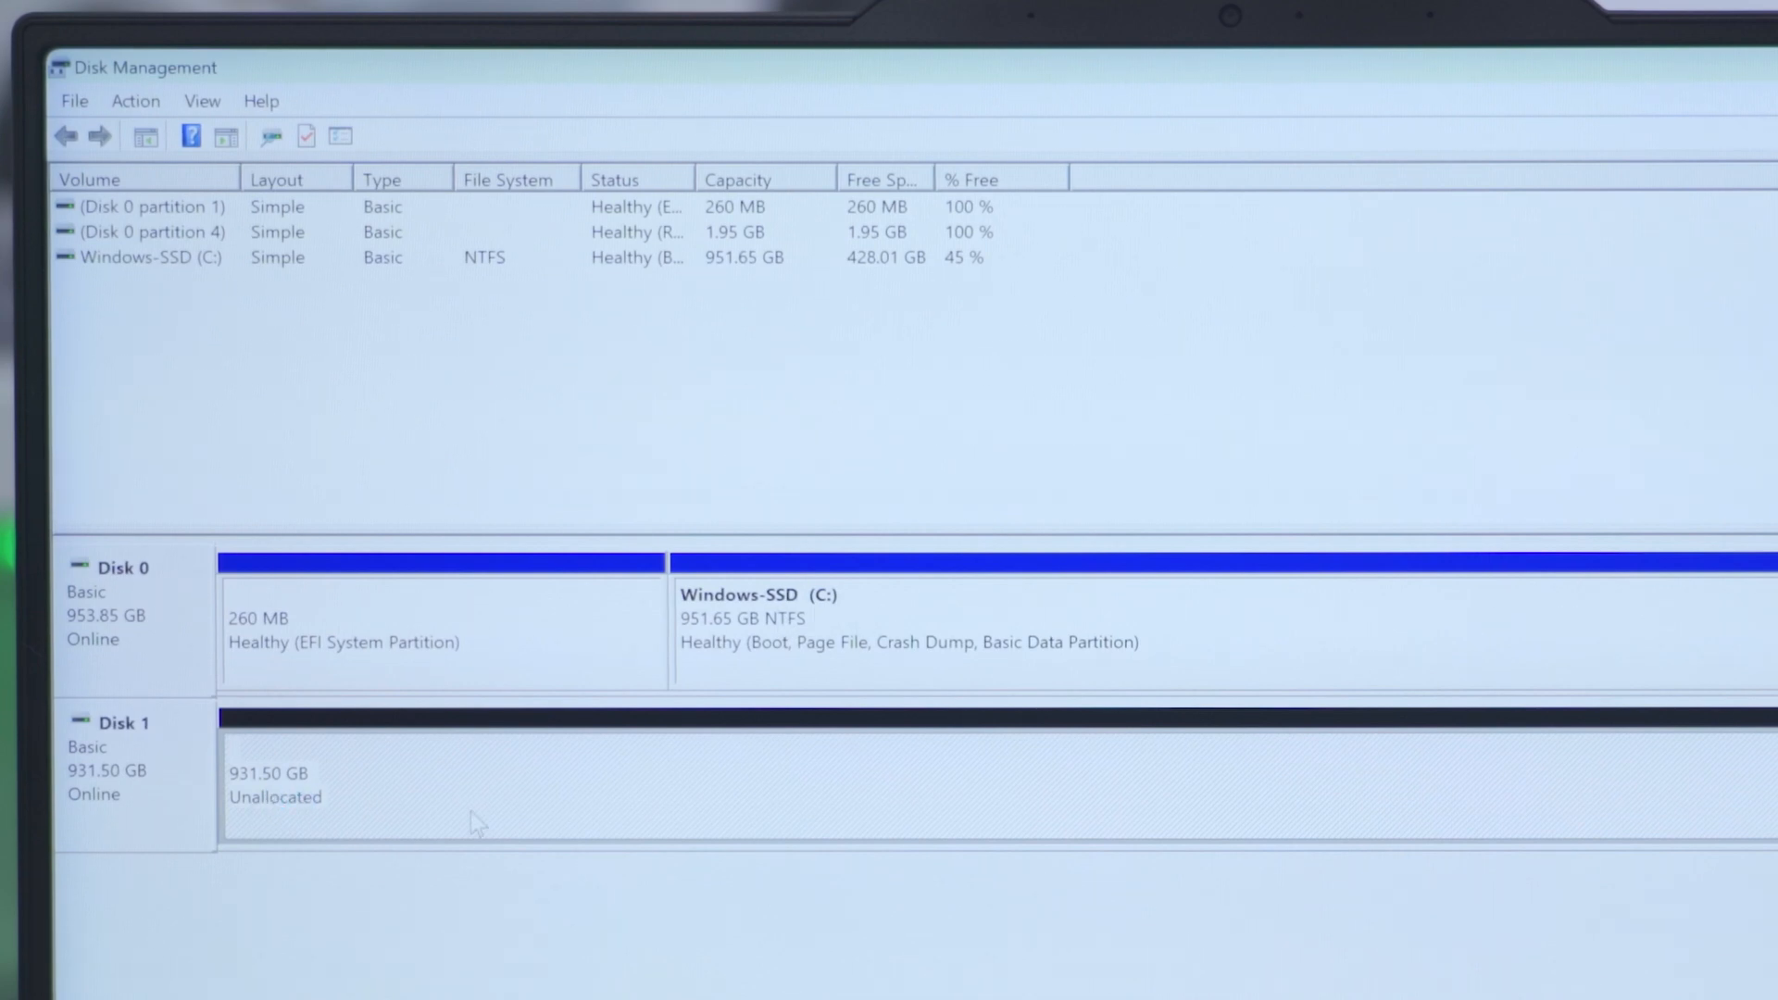
- Start a New Simple Volume on Disk 1's unallocated space at full size with drive letter D
{"action": "left_click", "coordinate": [521, 818]}
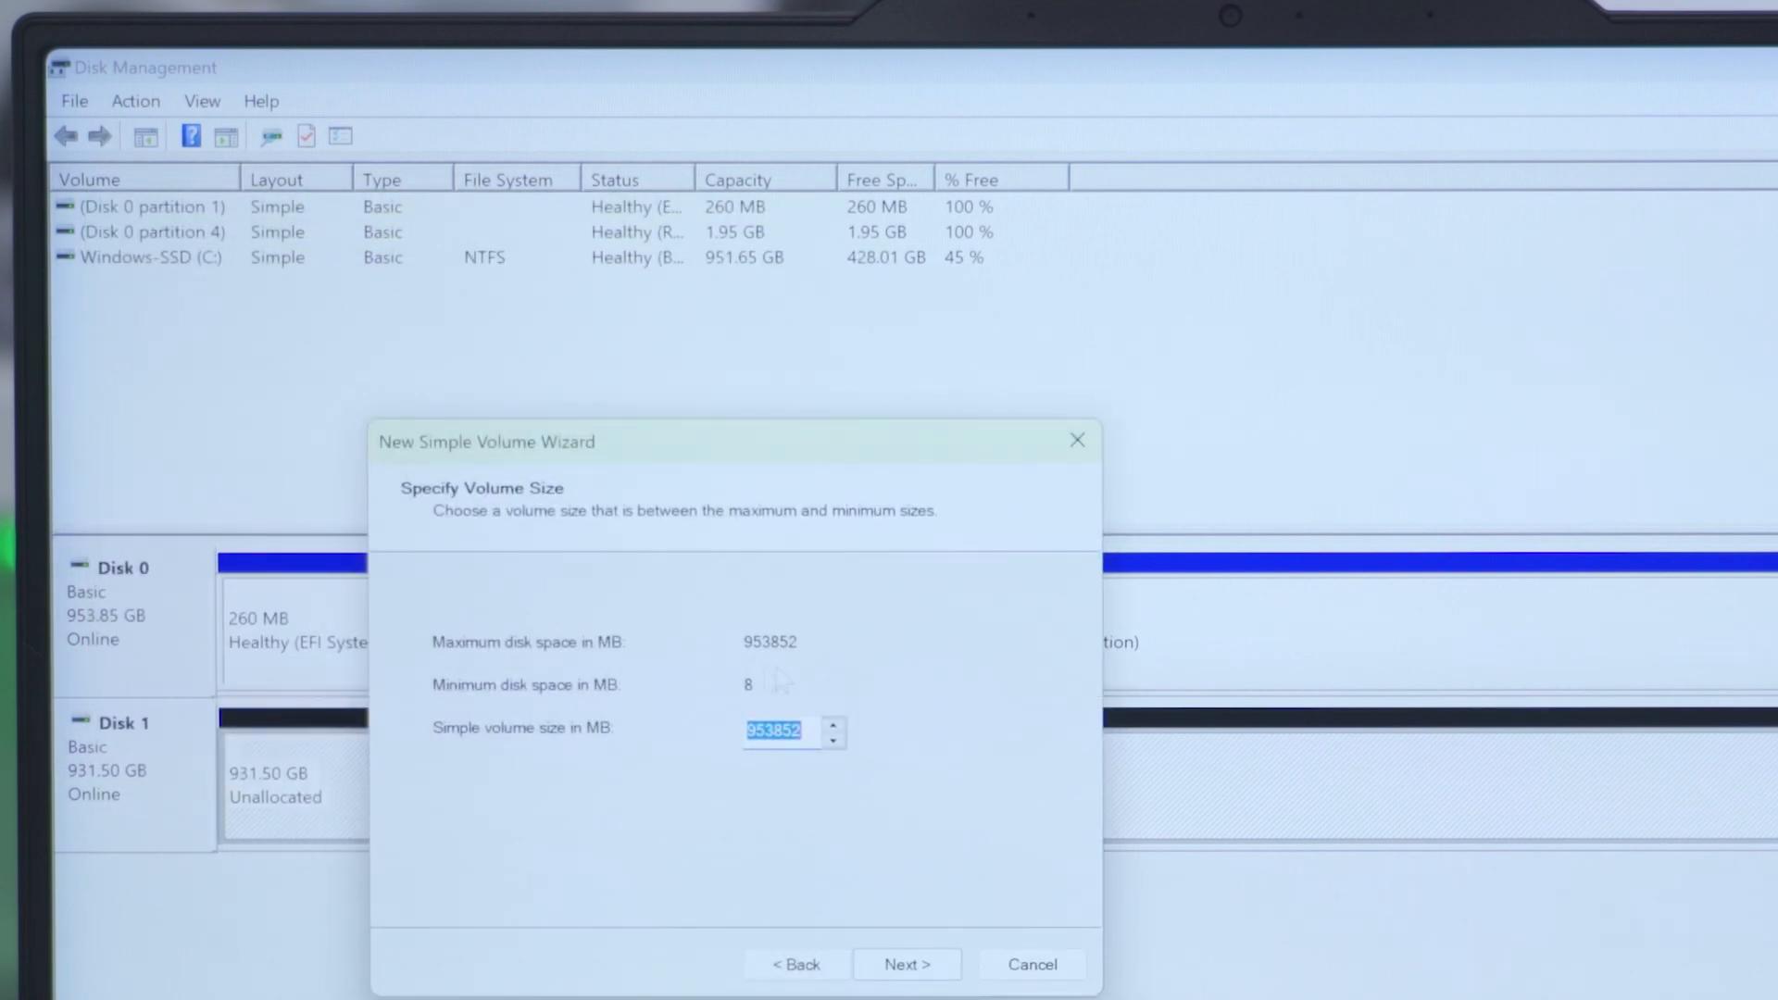
{"action": "left_click", "coordinate": [907, 963]}
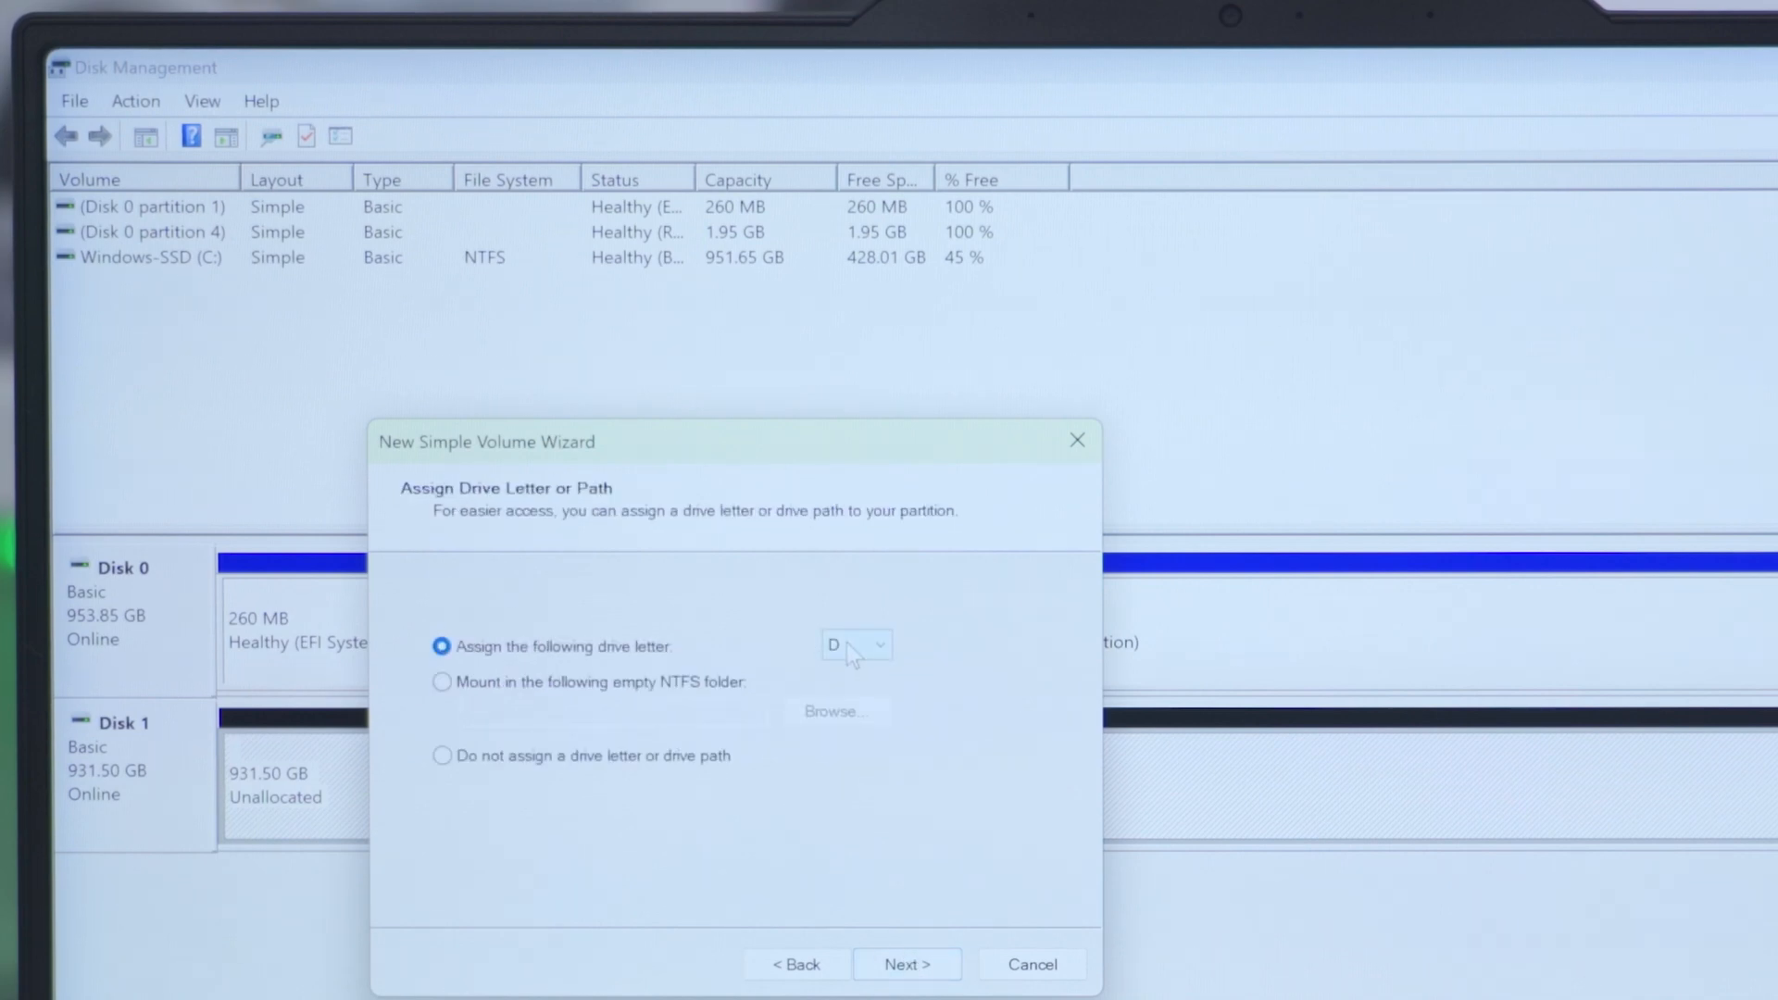
{"action": "left_click", "coordinate": [907, 963]}
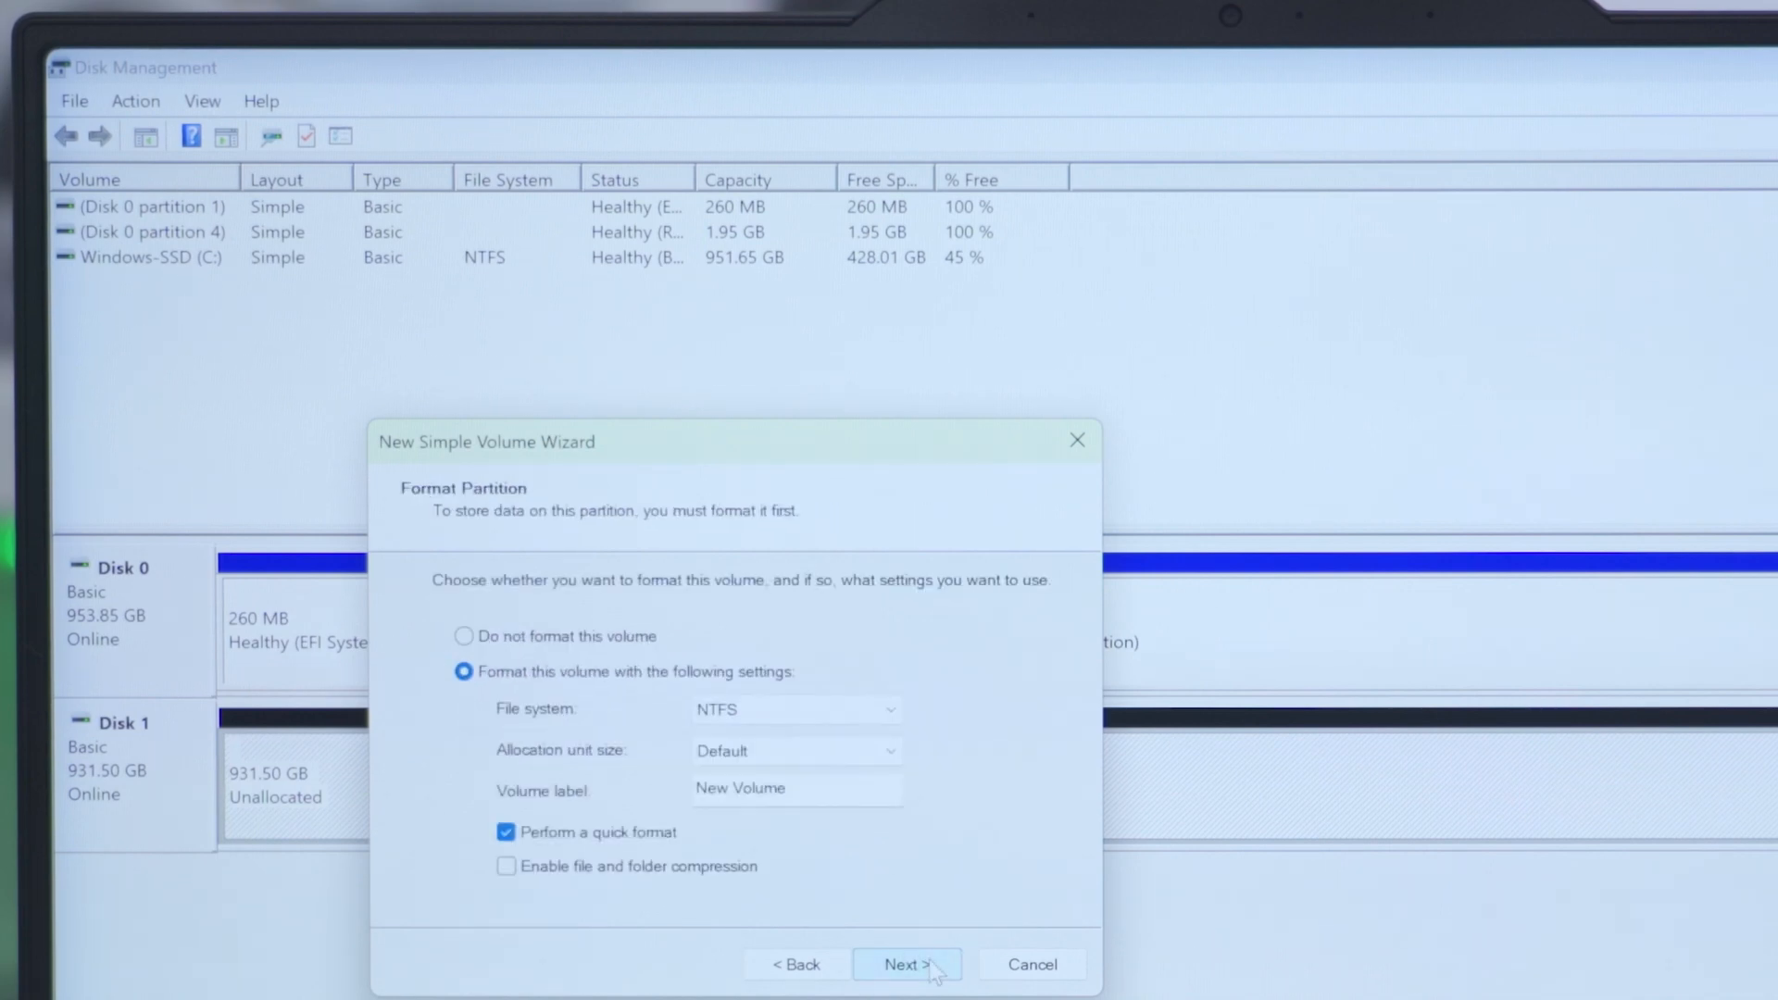
{"action": "mouse_move", "coordinate": [815, 741]}
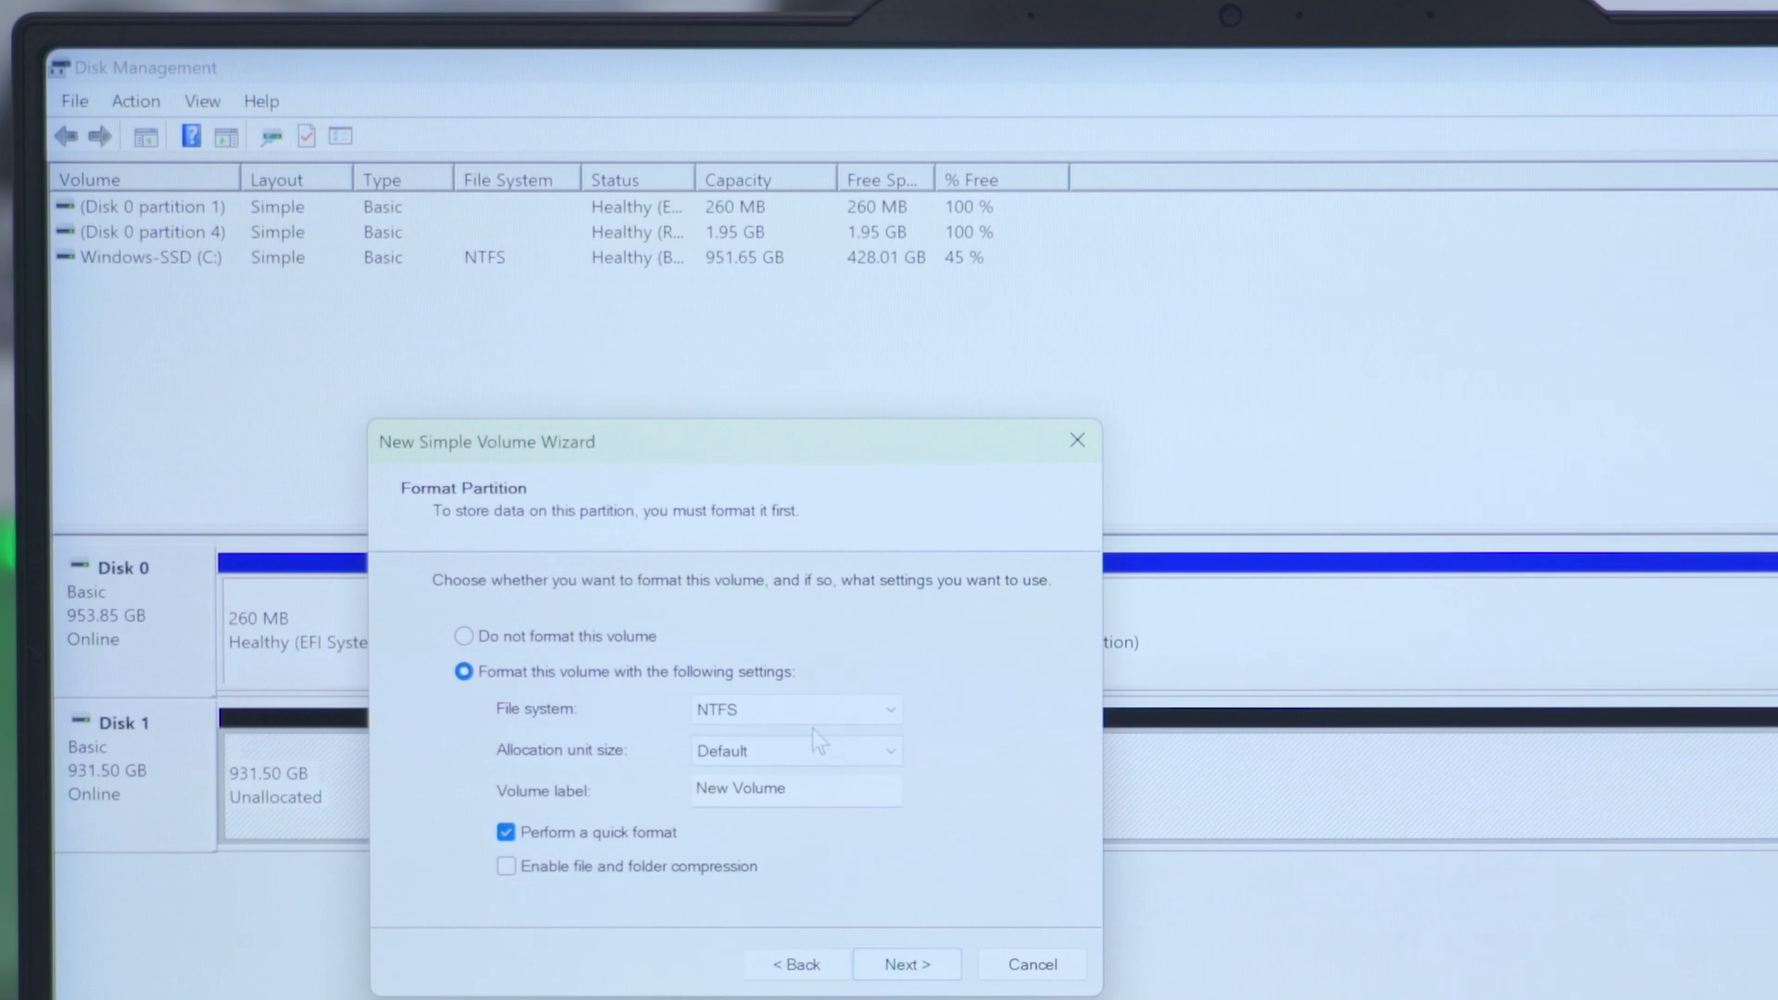
- Label the volume VisionTek with NTFS quick format and accept the format settings
{"action": "left_click", "coordinate": [793, 789]}
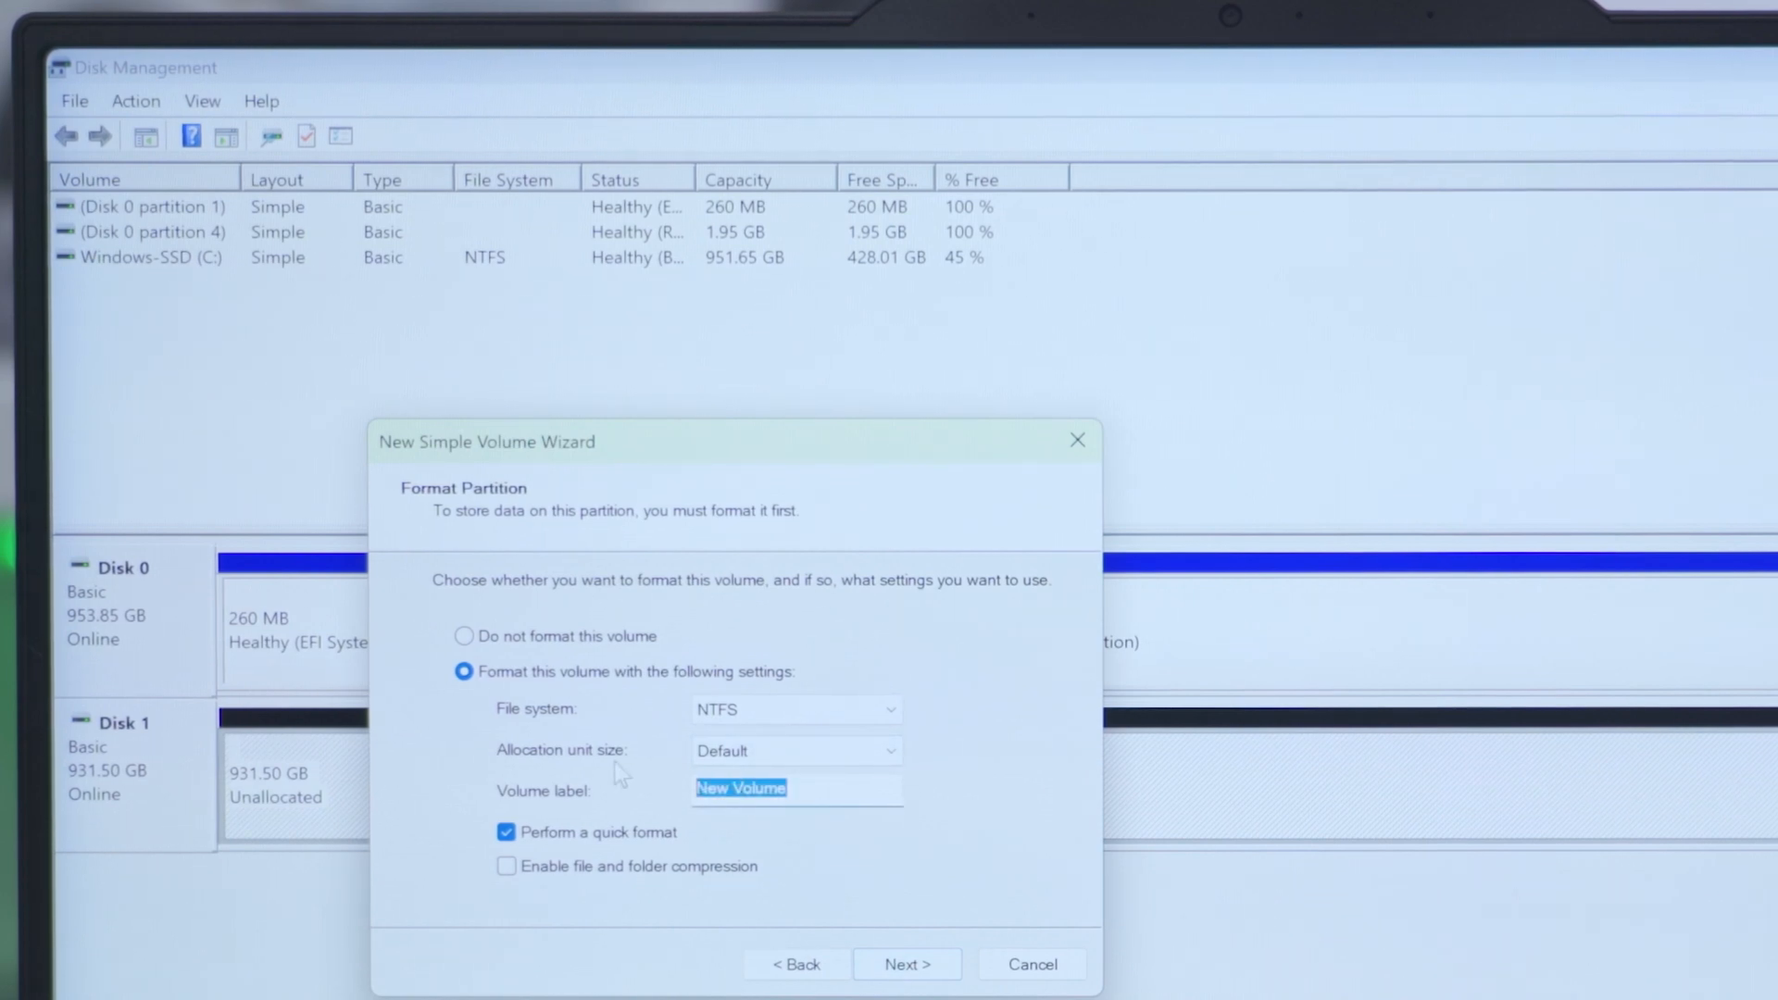
{"action": "type", "text": "VisionT"}
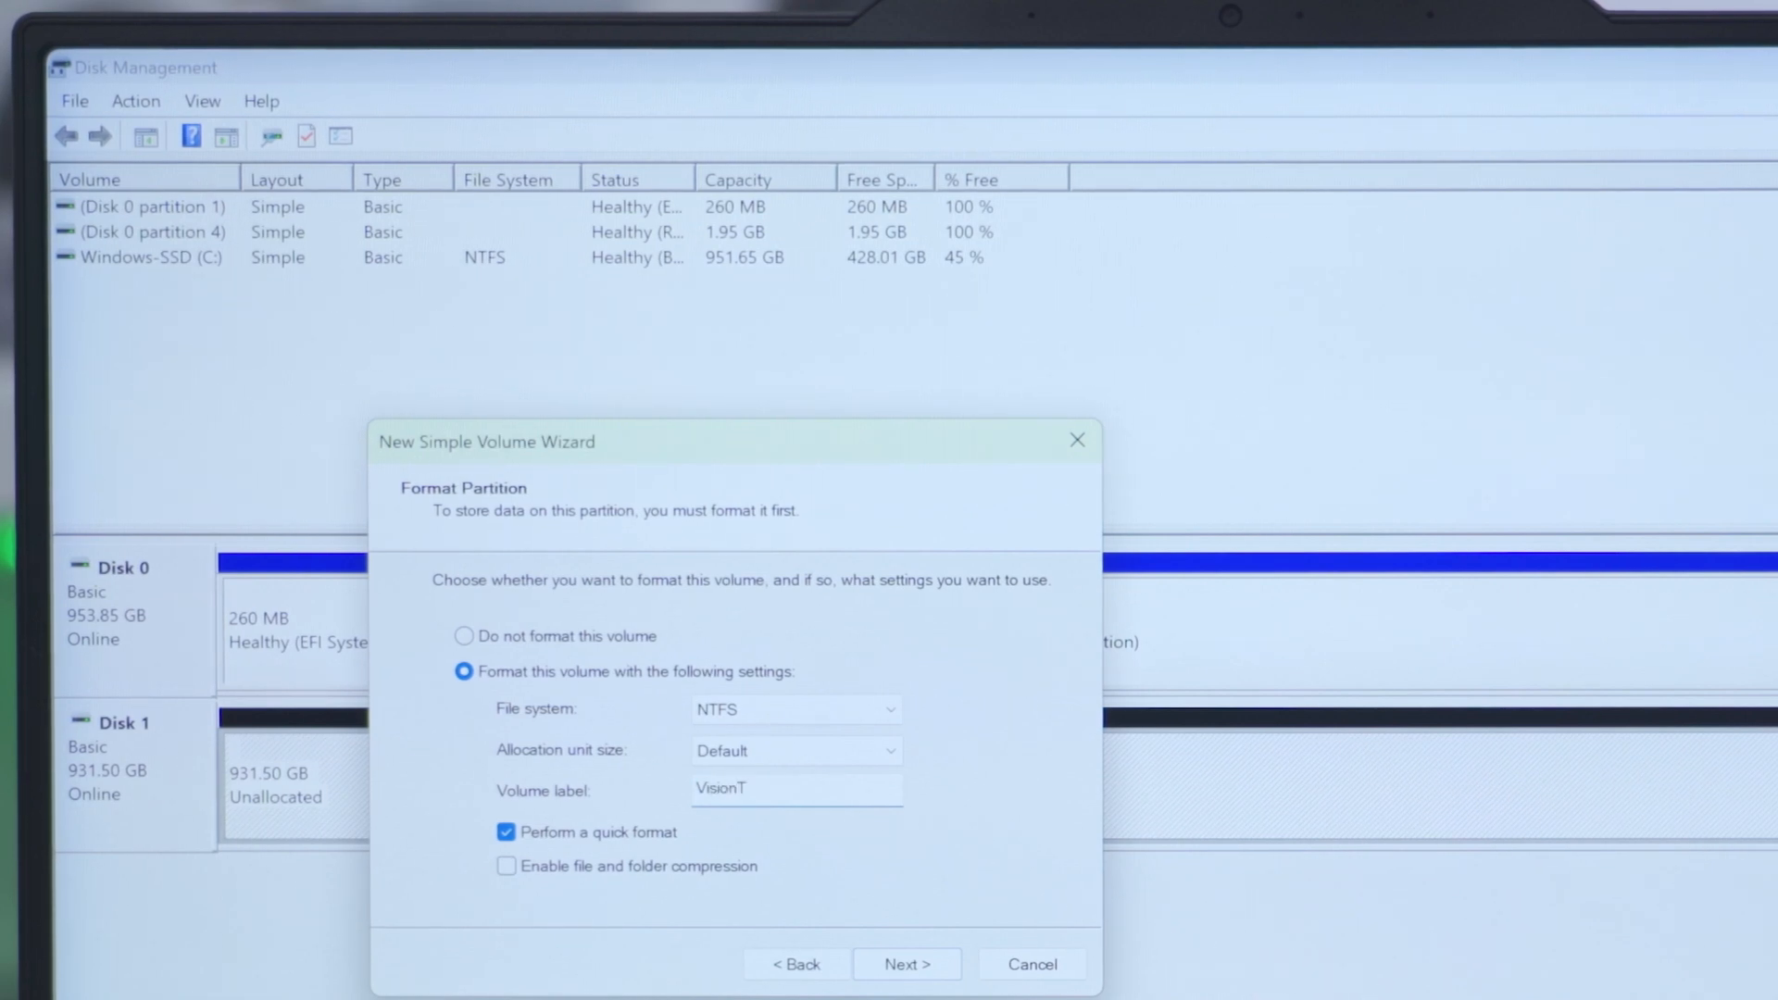
{"action": "type", "text": "ek"}
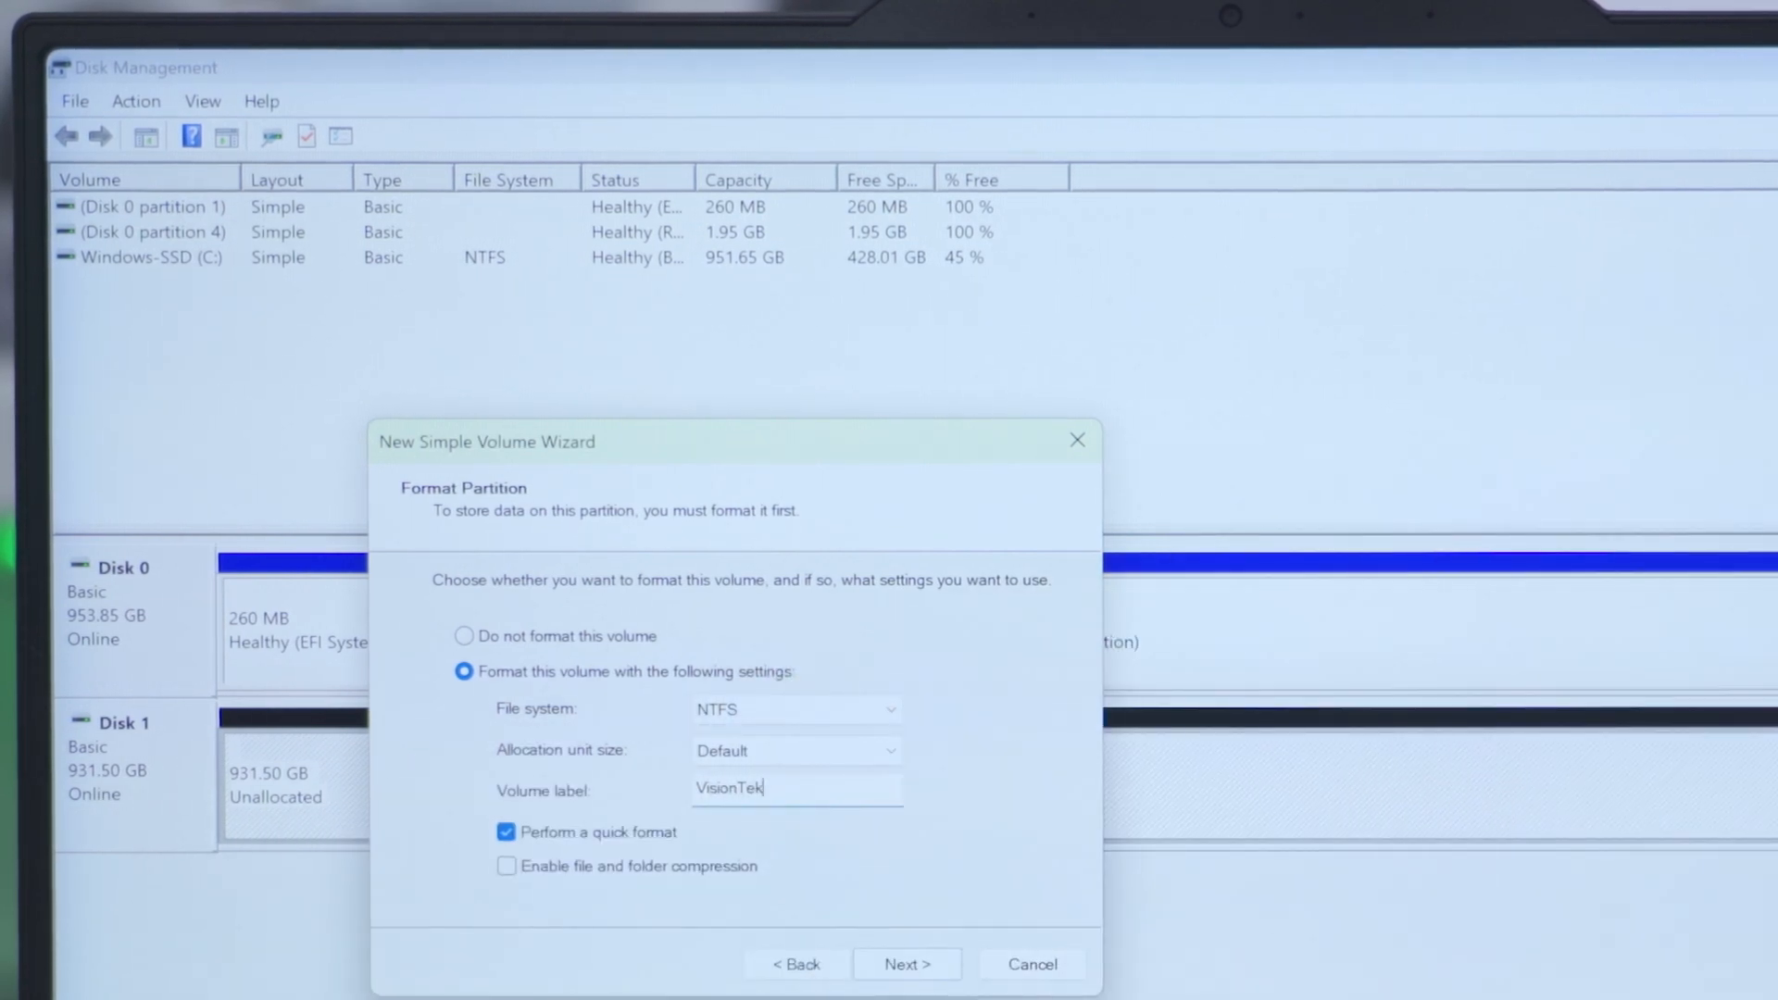
{"action": "left_click", "coordinate": [908, 963]}
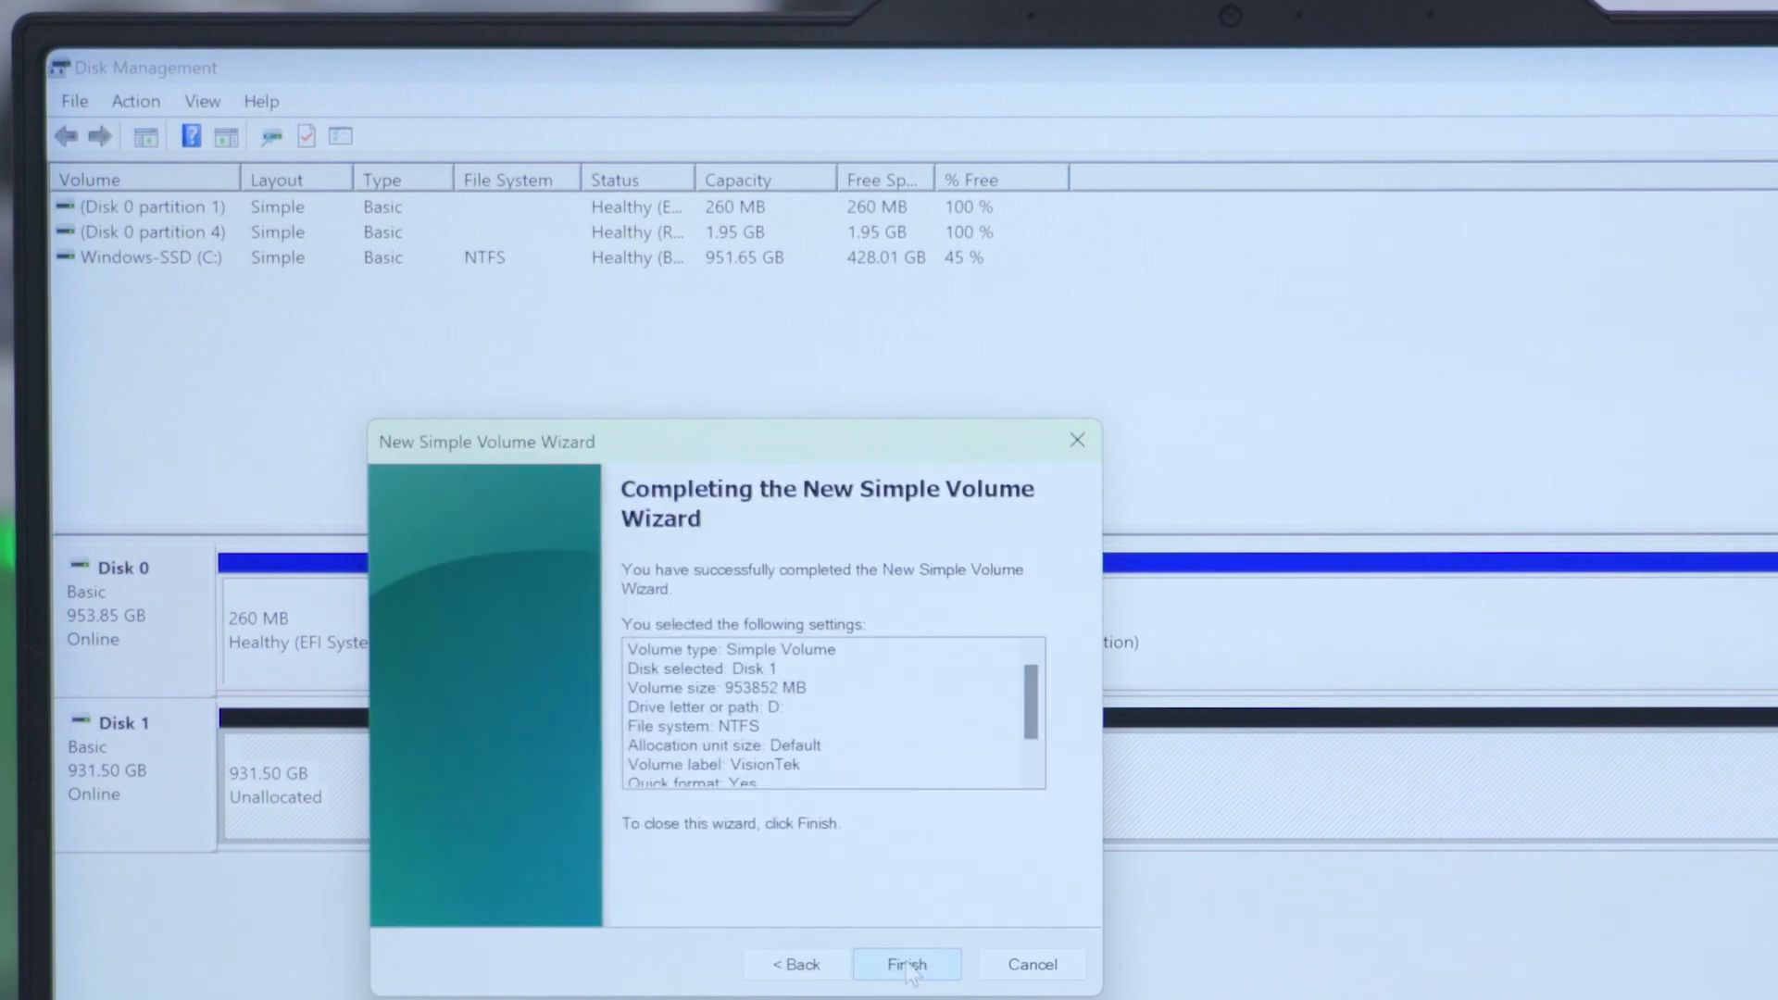
- Finish creating the VisionTek volume and open VisionTek (D:) in File Explorer
{"action": "left_click", "coordinate": [907, 963]}
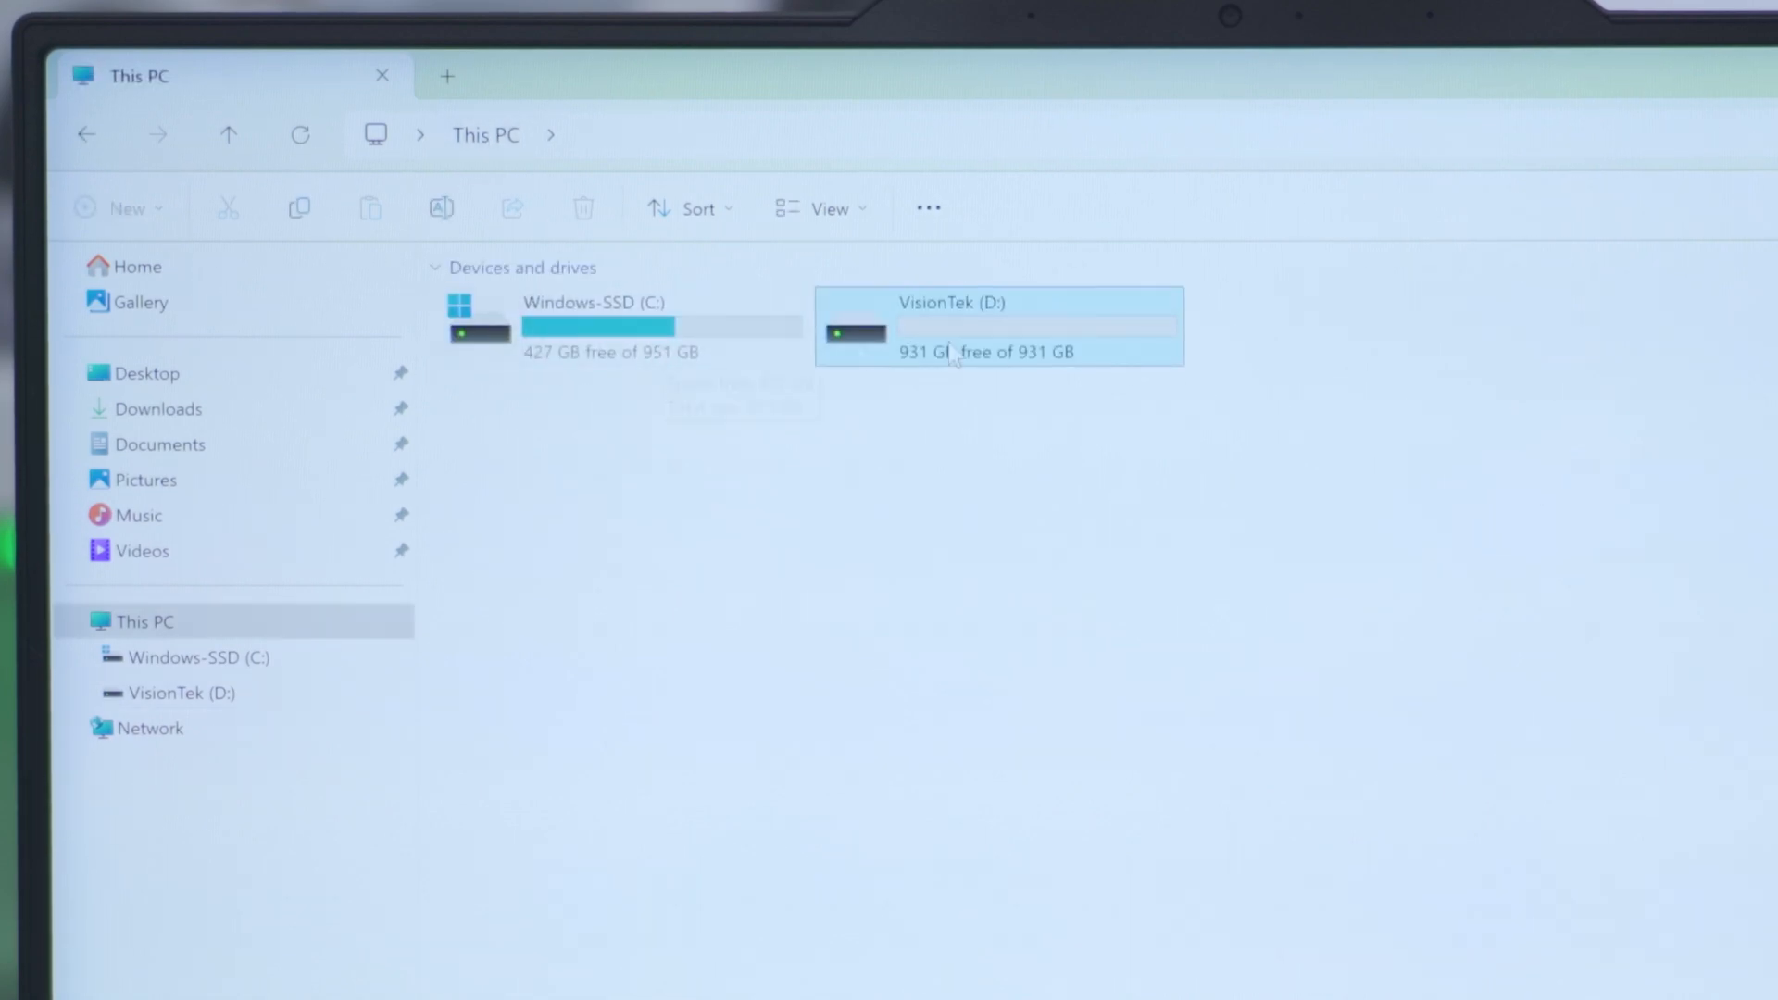
{"action": "double_click", "coordinate": [957, 326]}
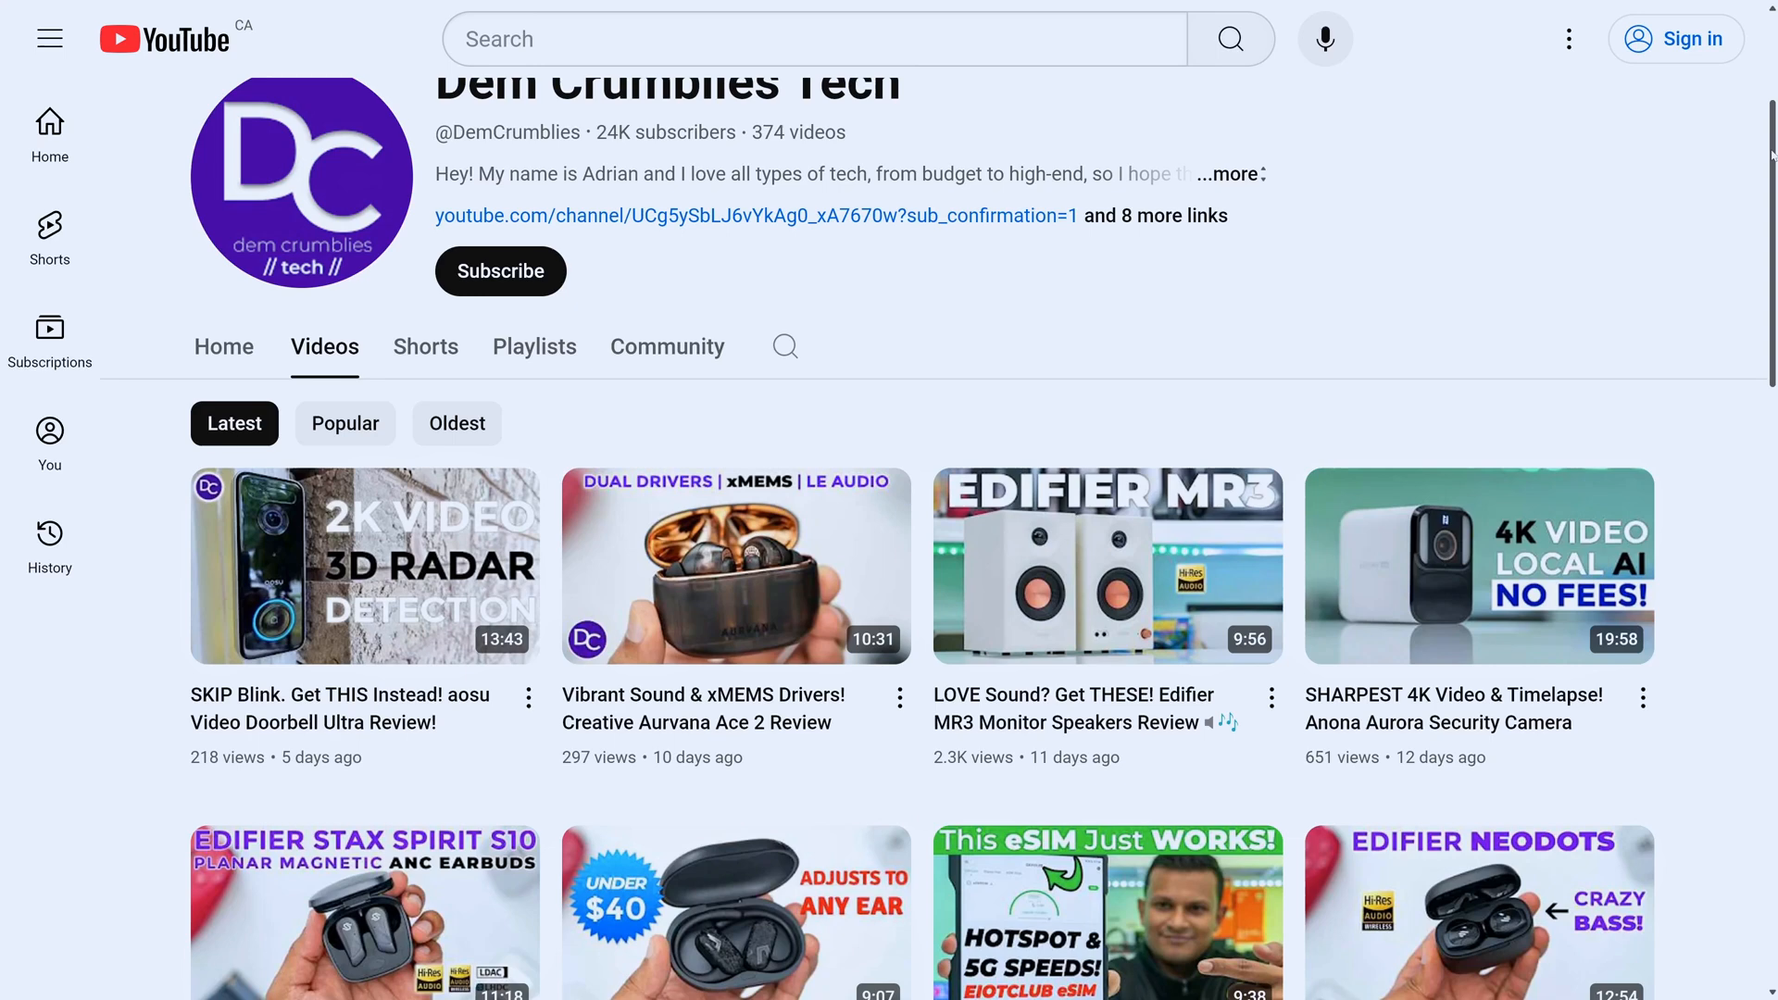
- Scroll down the YouTube channel's Videos tab to uploads from two months ago
{"action": "scroll", "scroll_direction": "down", "scroll_amount": 3}
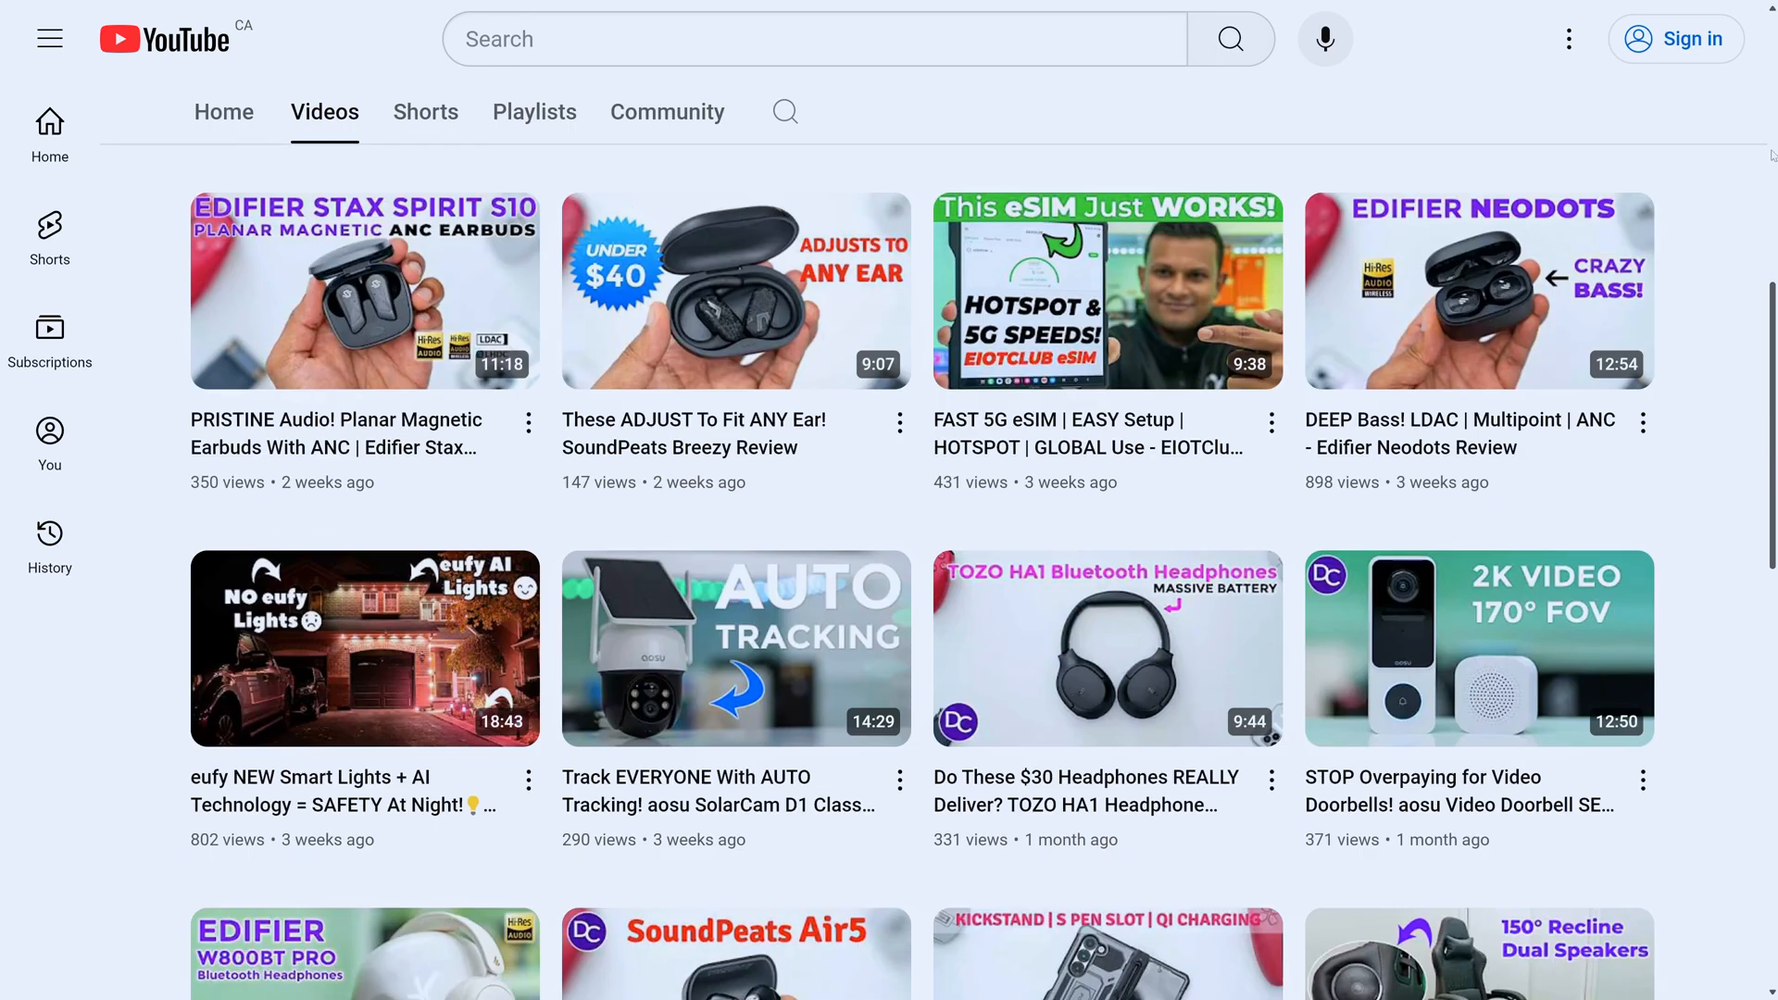
{"action": "scroll", "scroll_direction": "down", "scroll_amount": 3}
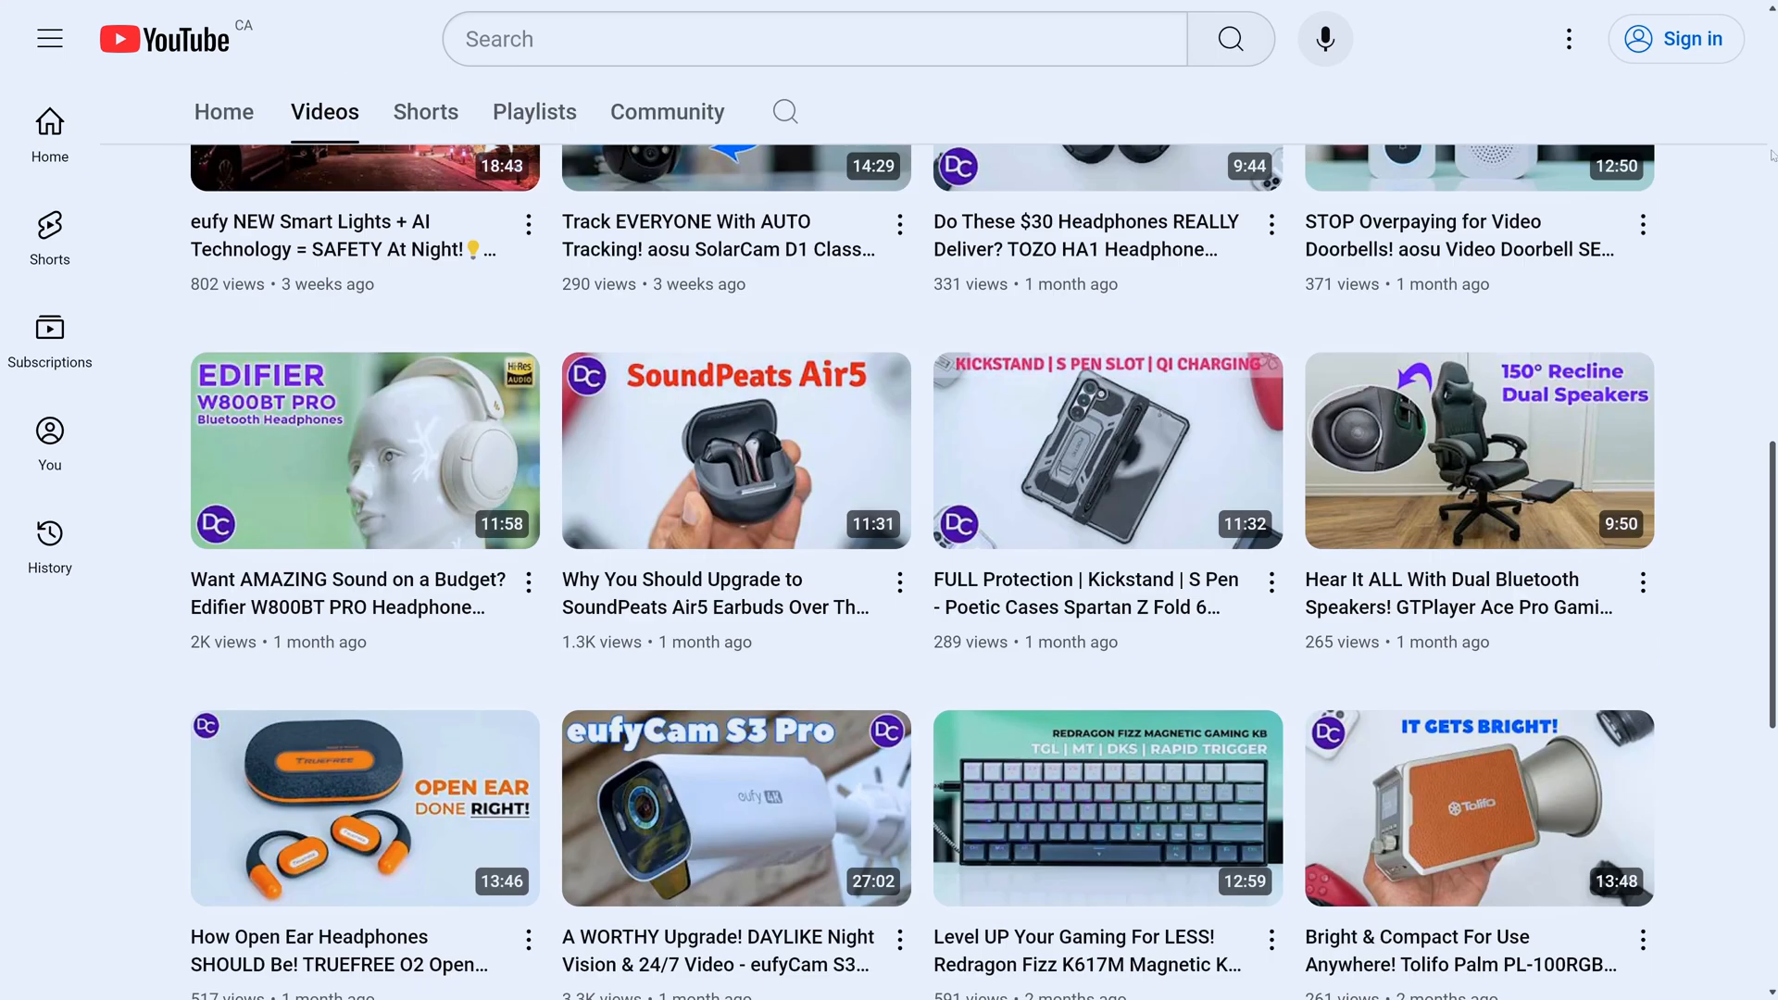
{"action": "scroll", "scroll_direction": "down", "scroll_amount": 3}
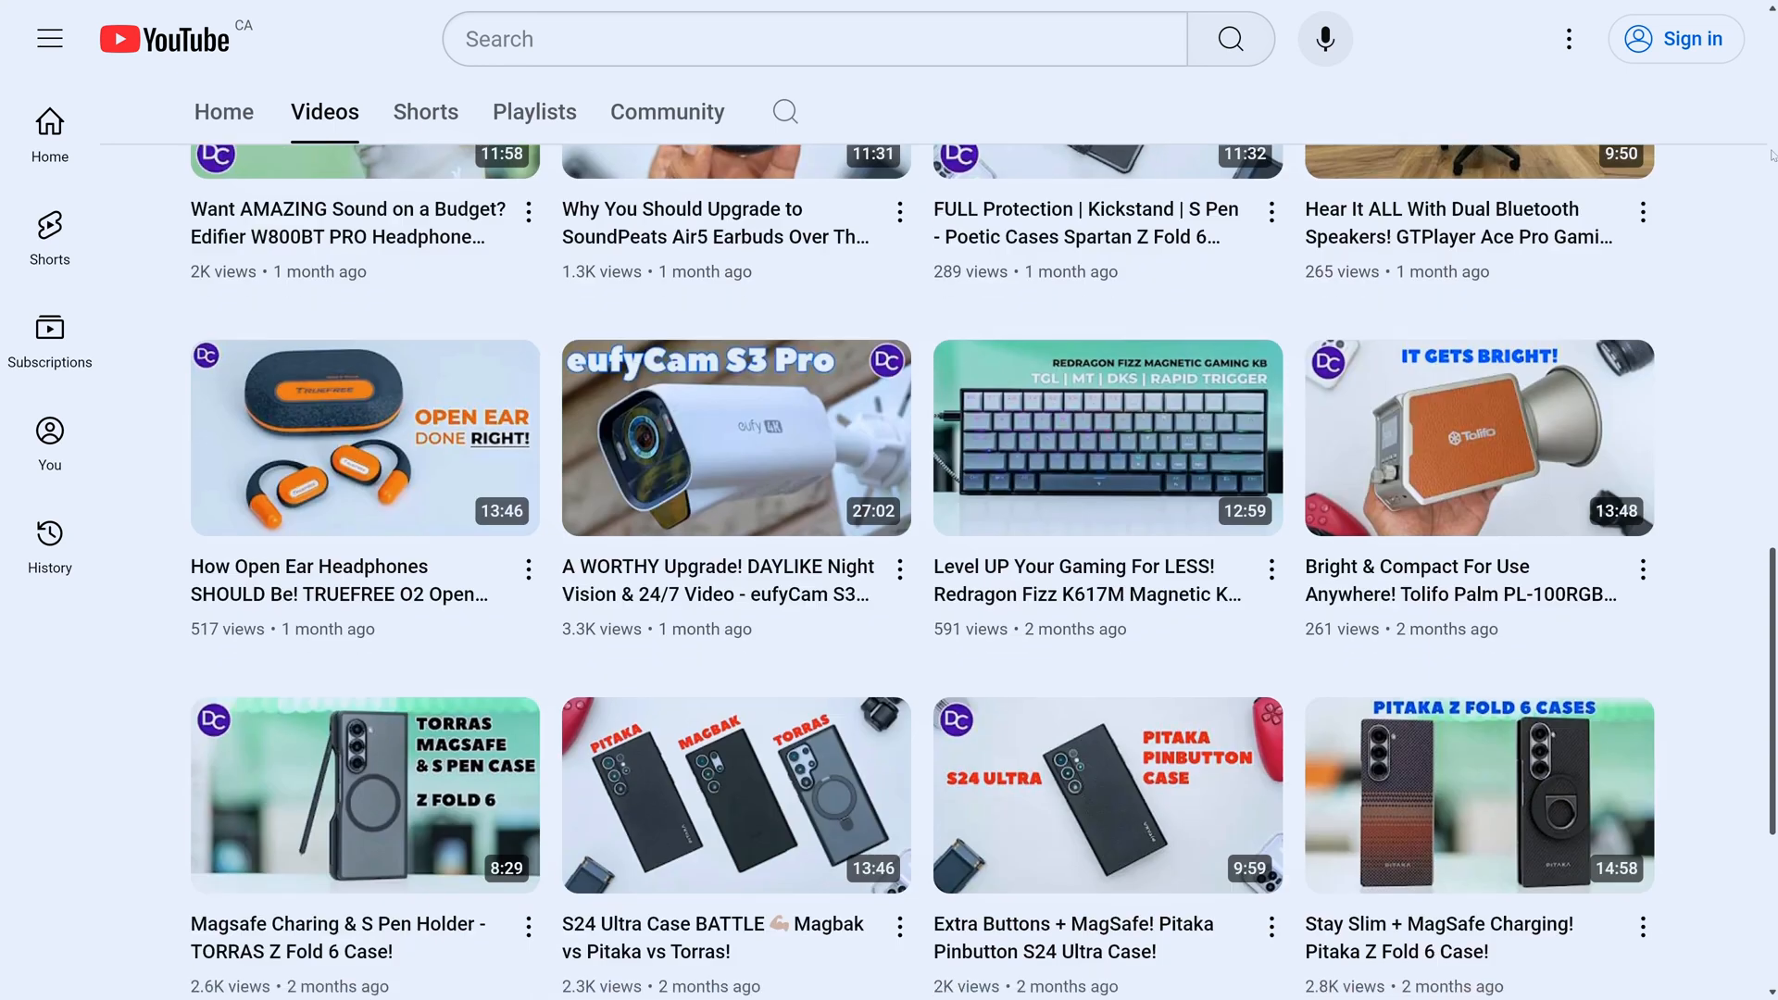
{"action": "scroll", "scroll_direction": "down", "scroll_amount": 3}
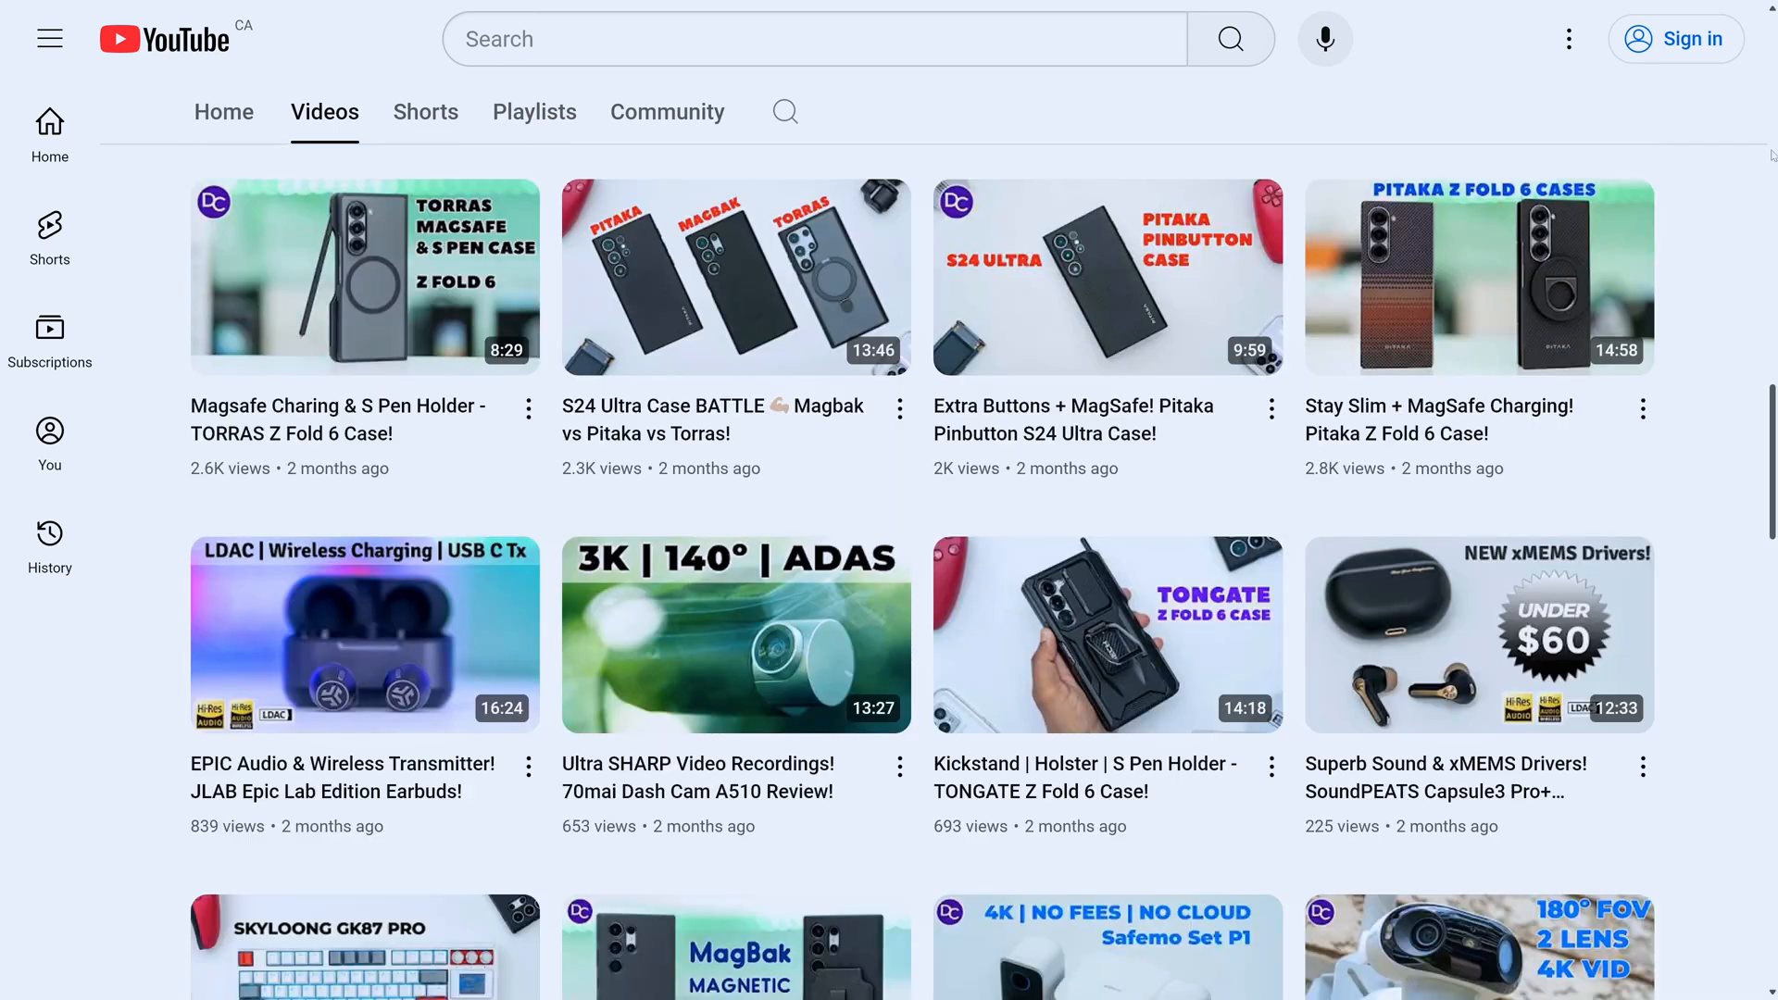